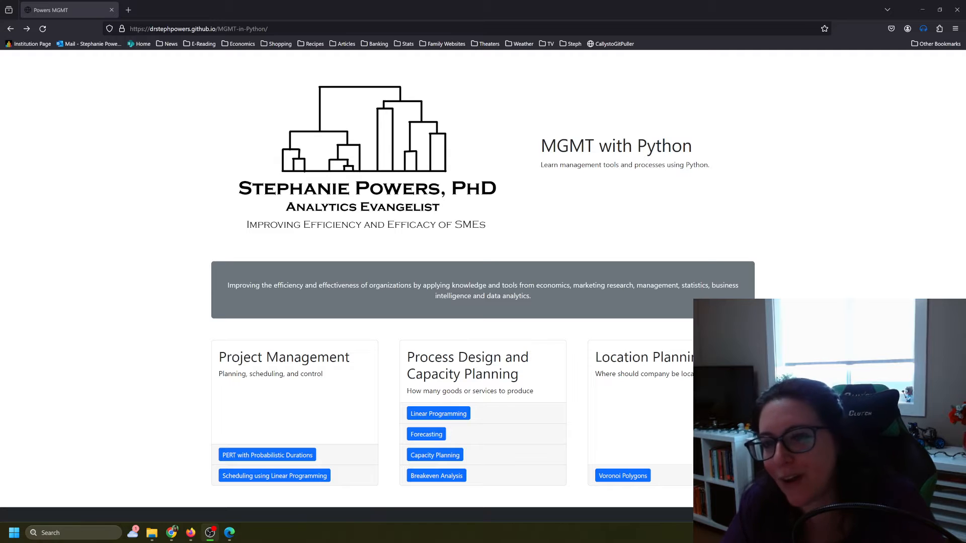
mouse_move(284, 422)
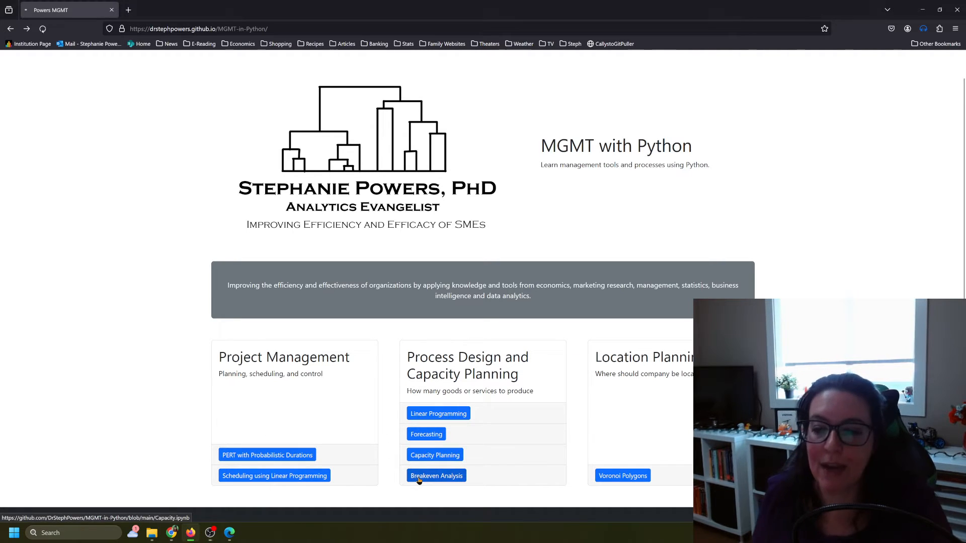
Open the Breakeven Analysis notebook on GitHub and send it to Colab.
left_click(434, 455)
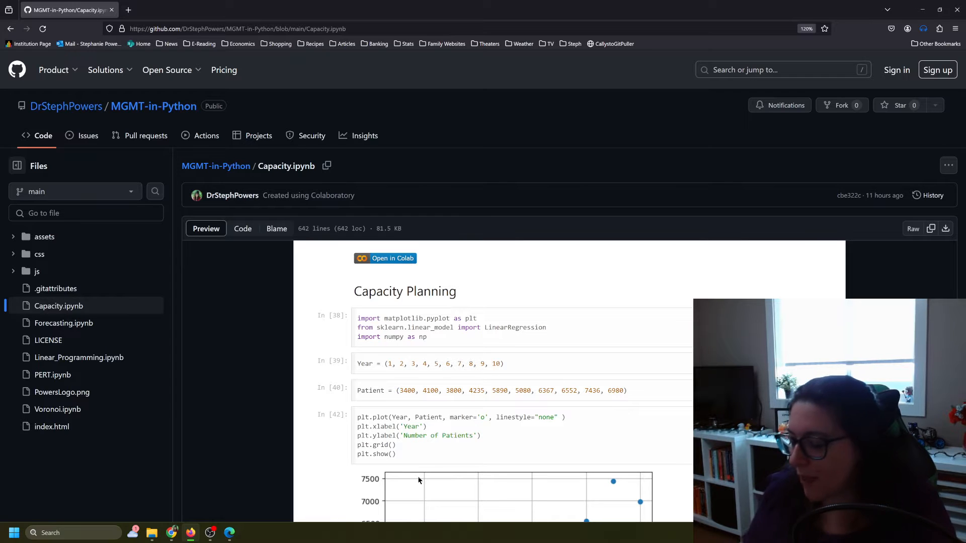
left_click(386, 258)
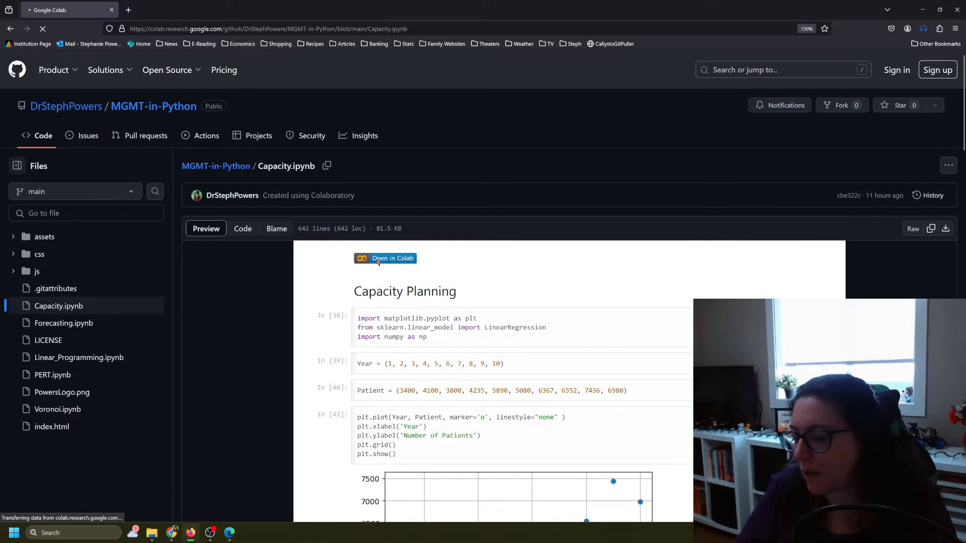
Load Capacity.ipynb in Colab and scroll down to the Breakeven Analysis section.
left_click(385, 259)
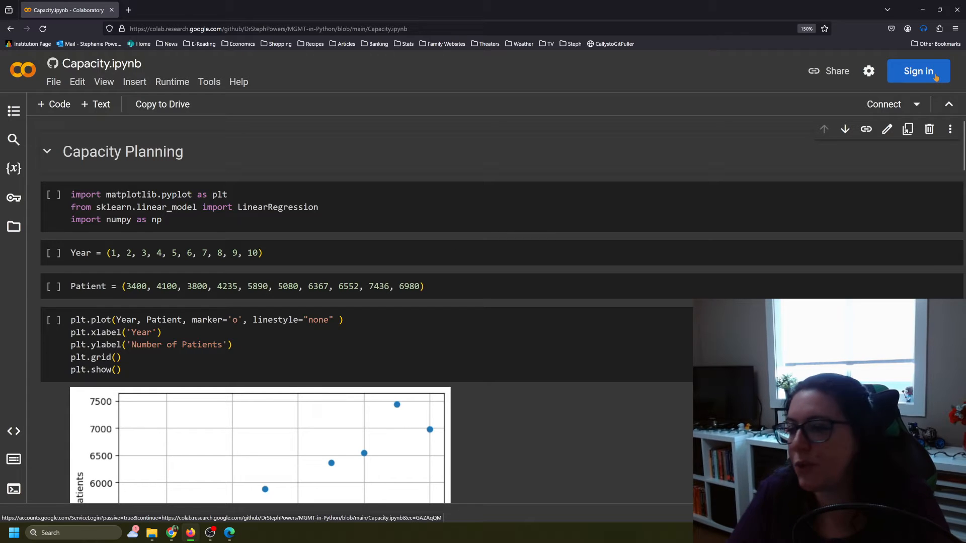
mouse_move(258, 114)
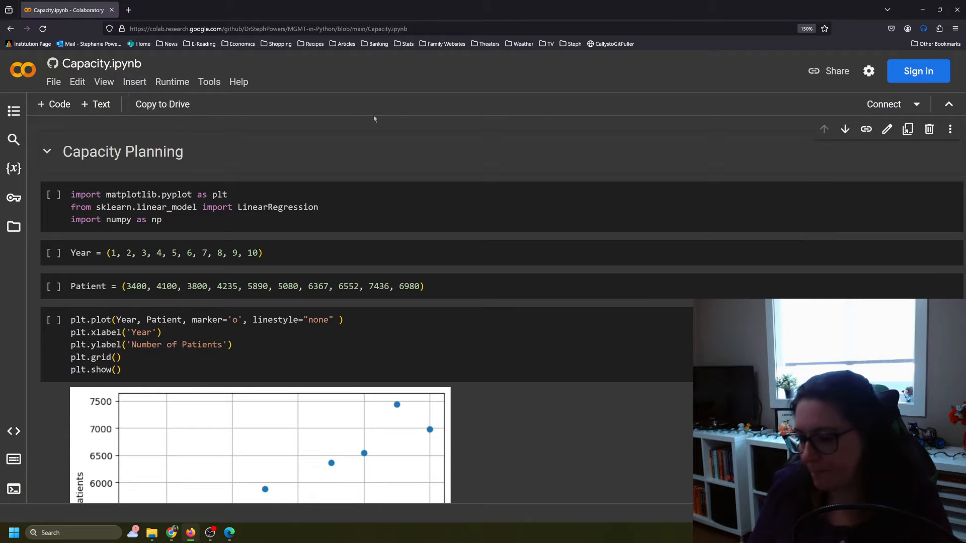
scroll("down", 3)
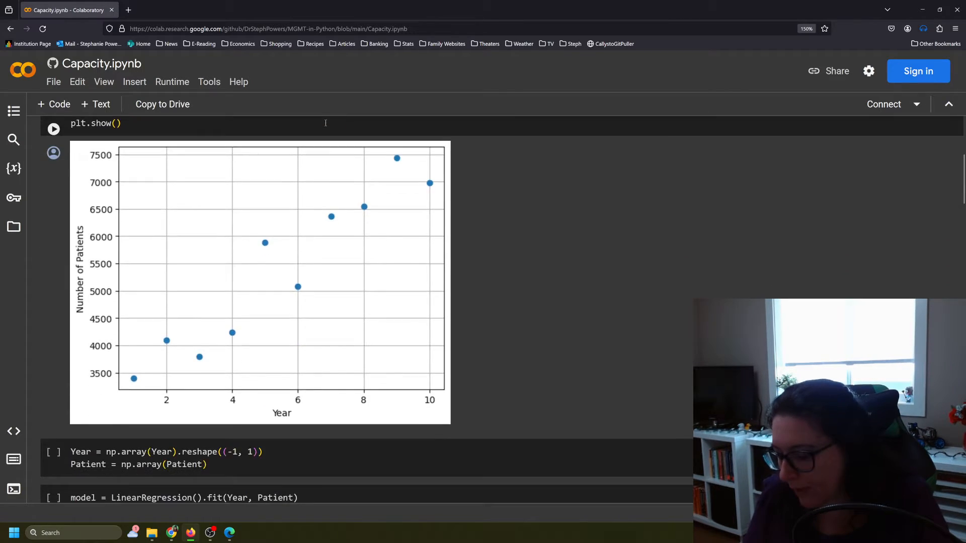
scroll("down", 3)
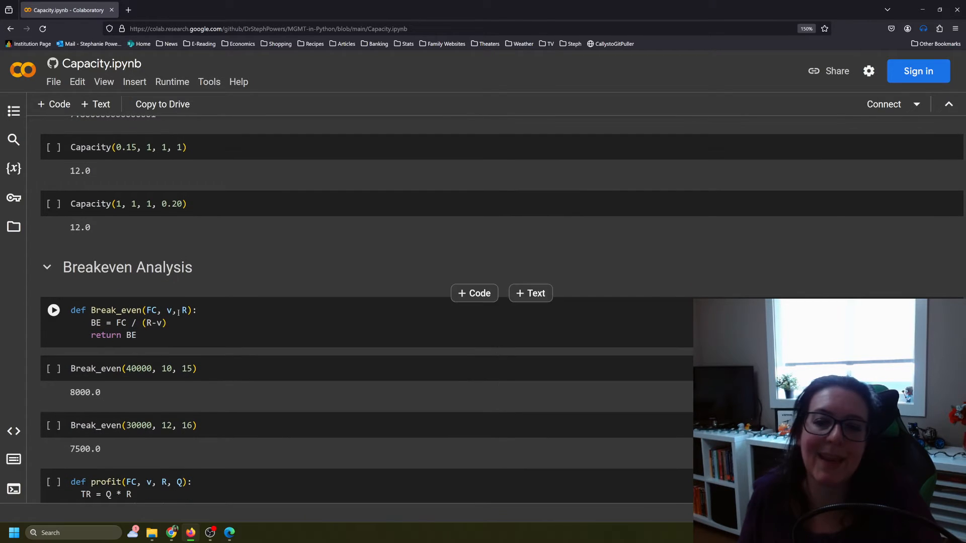
scroll("down", 3)
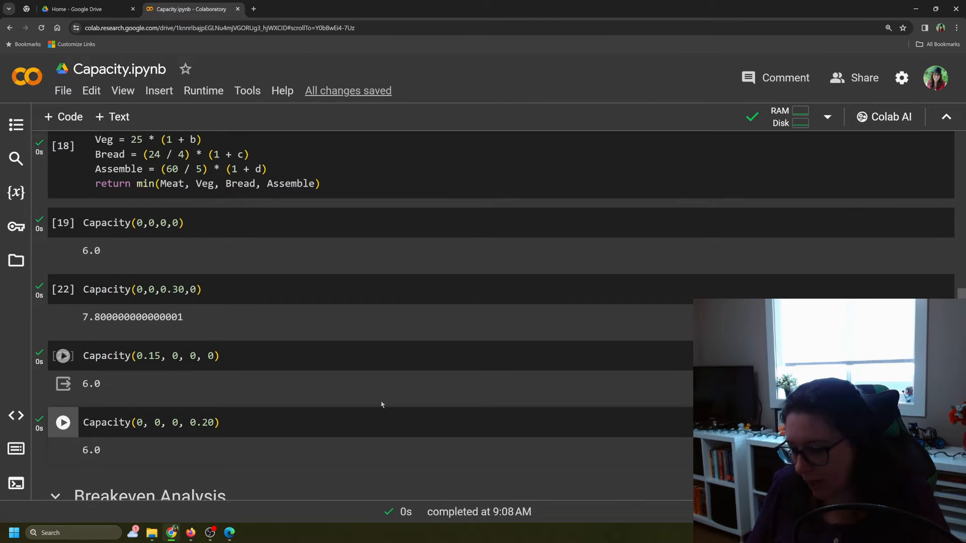
scroll("down", 3)
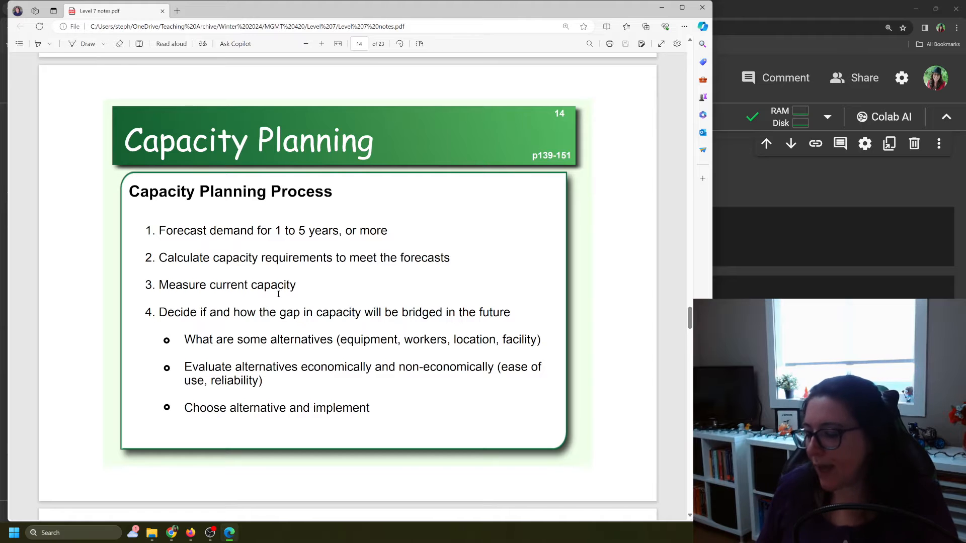
Page the Level 7 notes PDF down to the Evaluating Alternatives – Break Even Analysis slide.
scroll("down", 3)
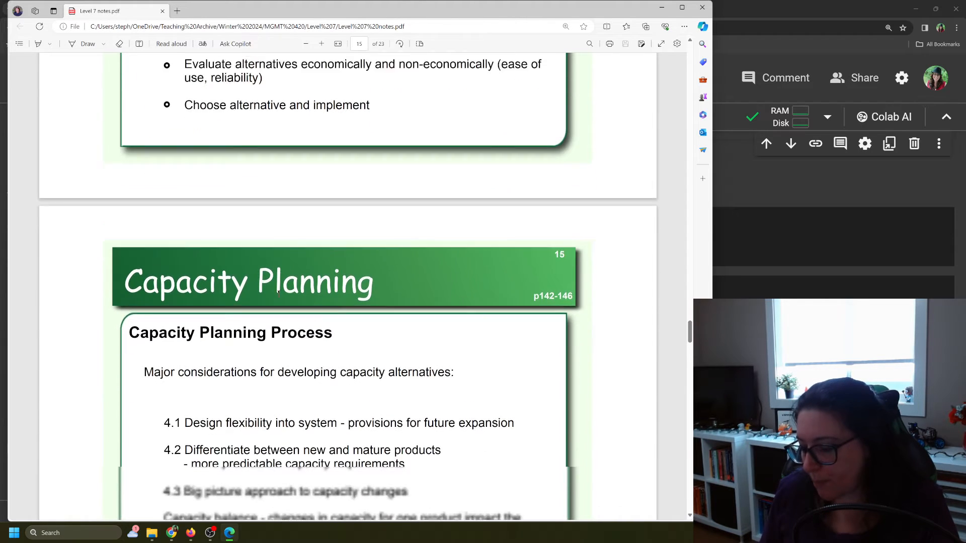
scroll("down", 3)
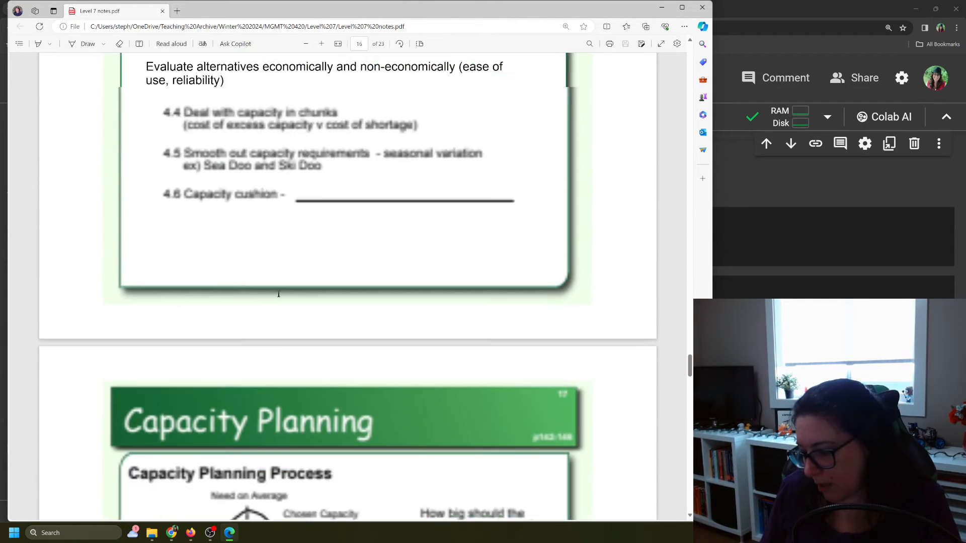
scroll("down", 3)
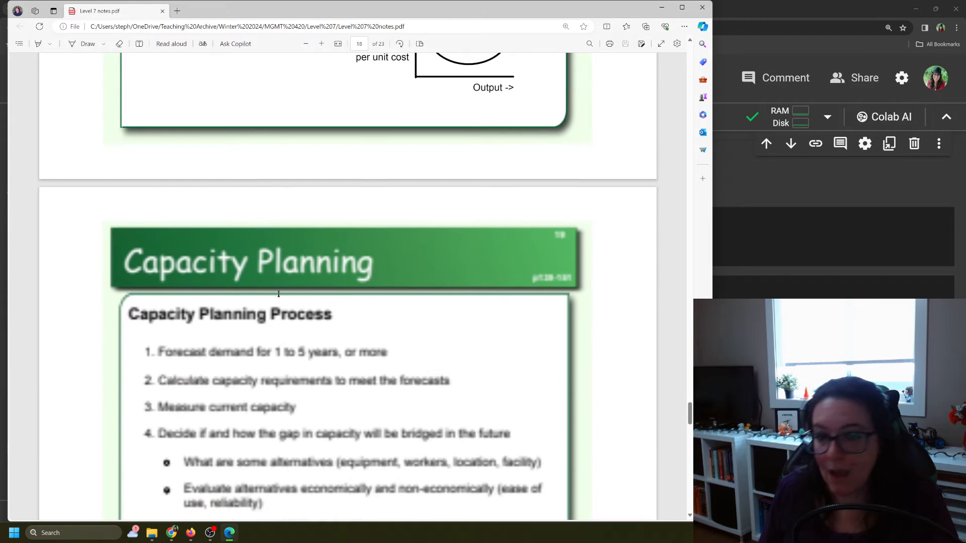
scroll("down", 3)
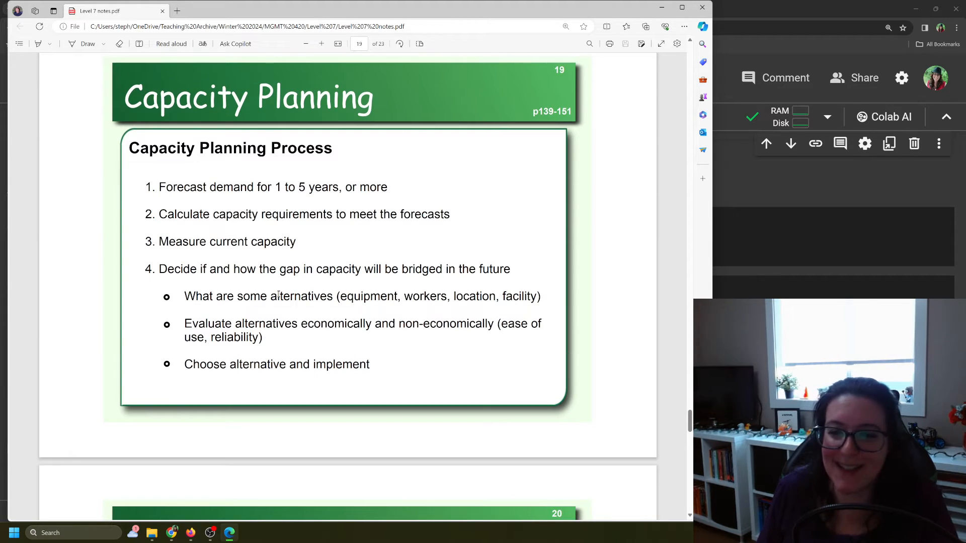
scroll("down", 3)
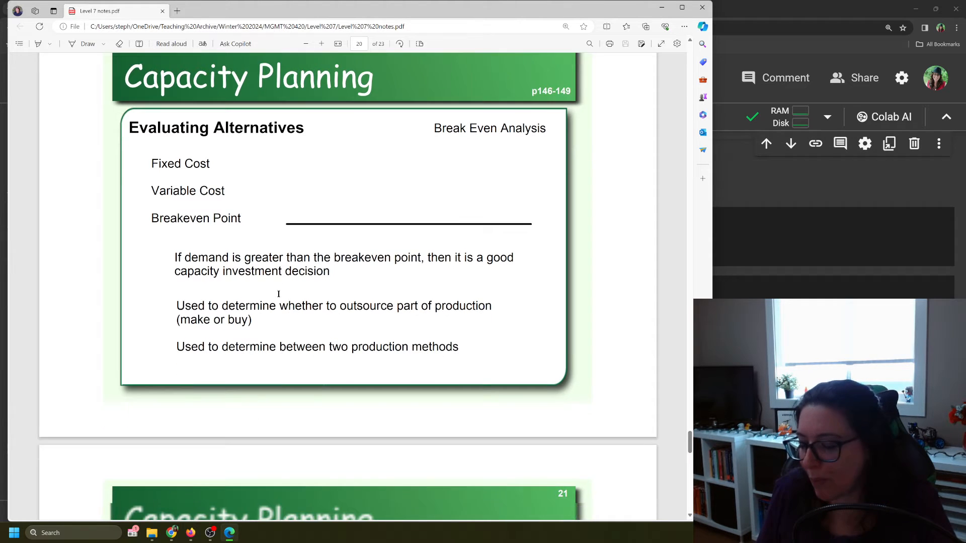
Scroll to the Machine A/B cost table slide with the Q = FC/(R−v) formula.
scroll("down", 3)
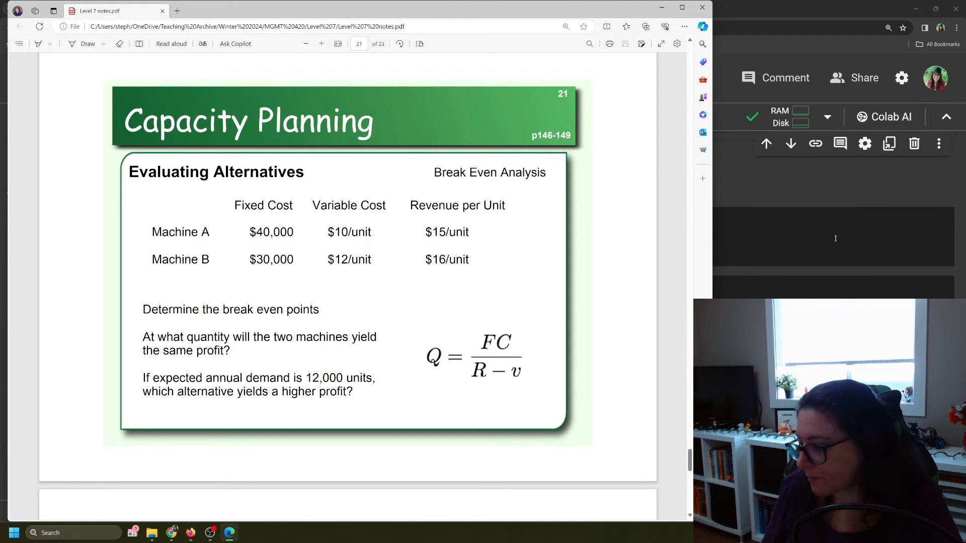
left_click(193, 9)
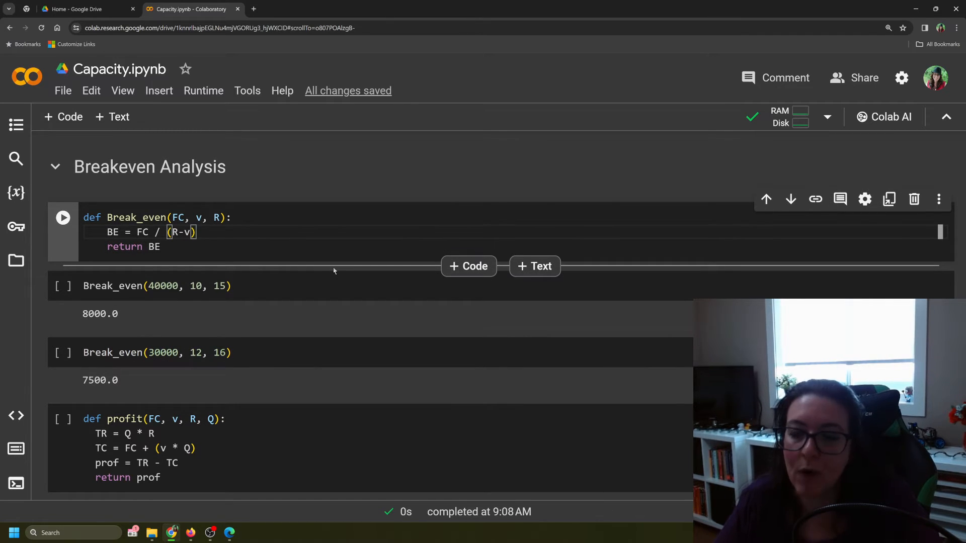
mouse_move(234, 533)
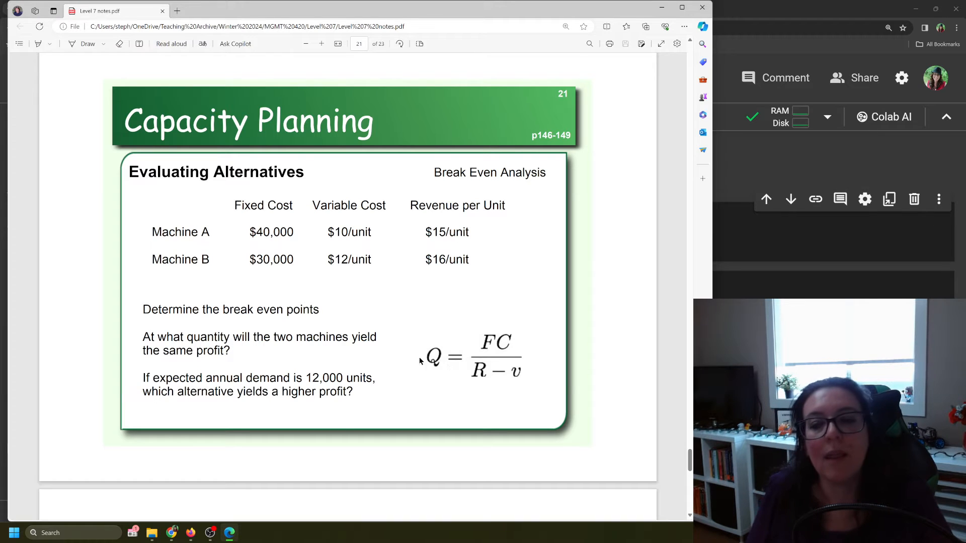
mouse_move(520, 347)
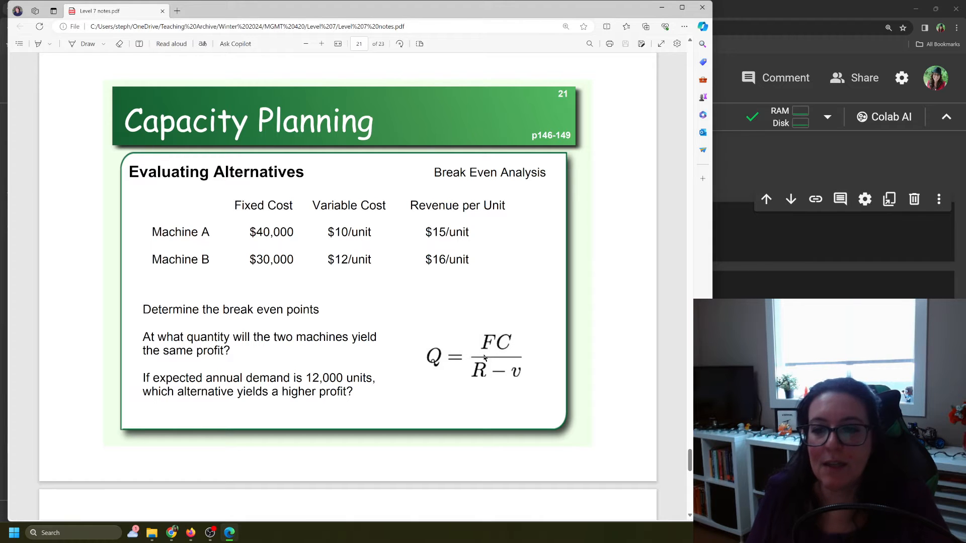
mouse_move(474, 379)
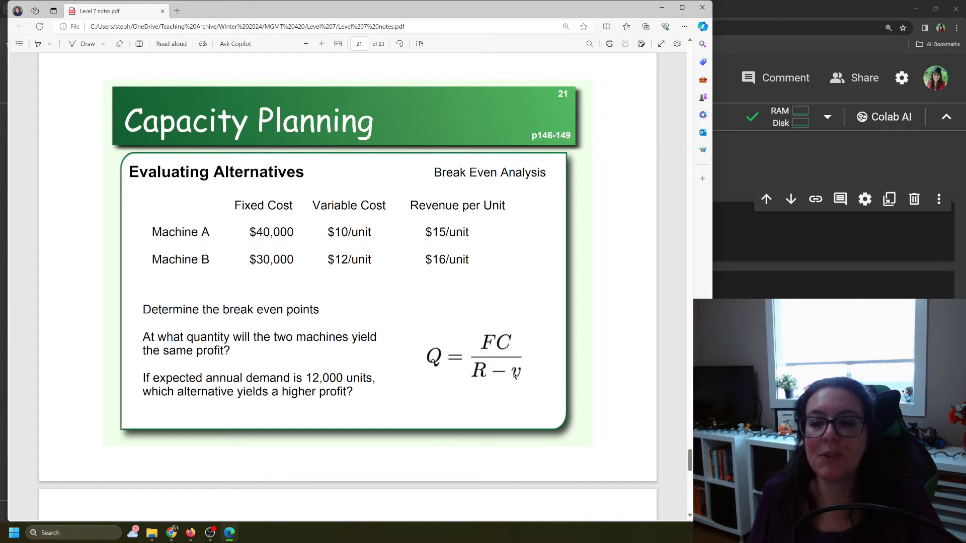
mouse_move(490, 379)
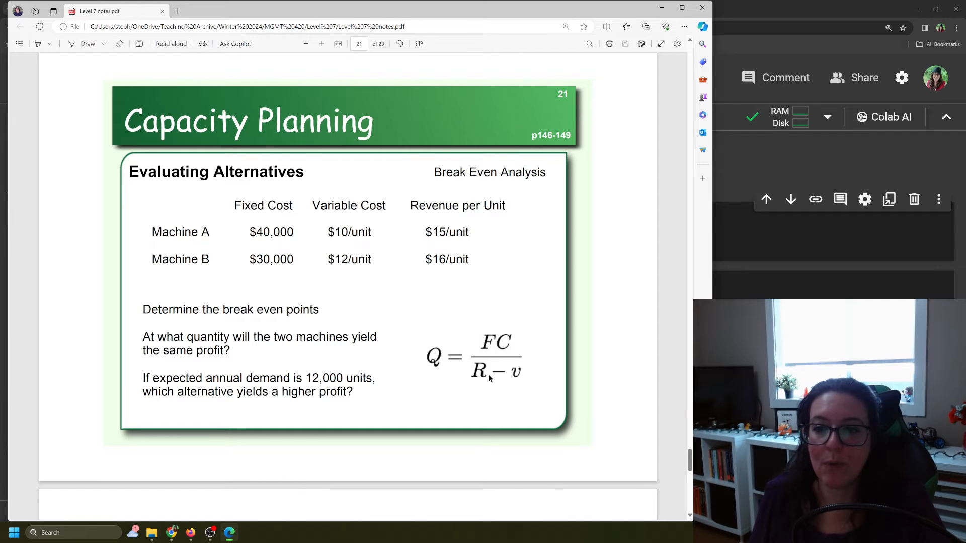
mouse_move(513, 378)
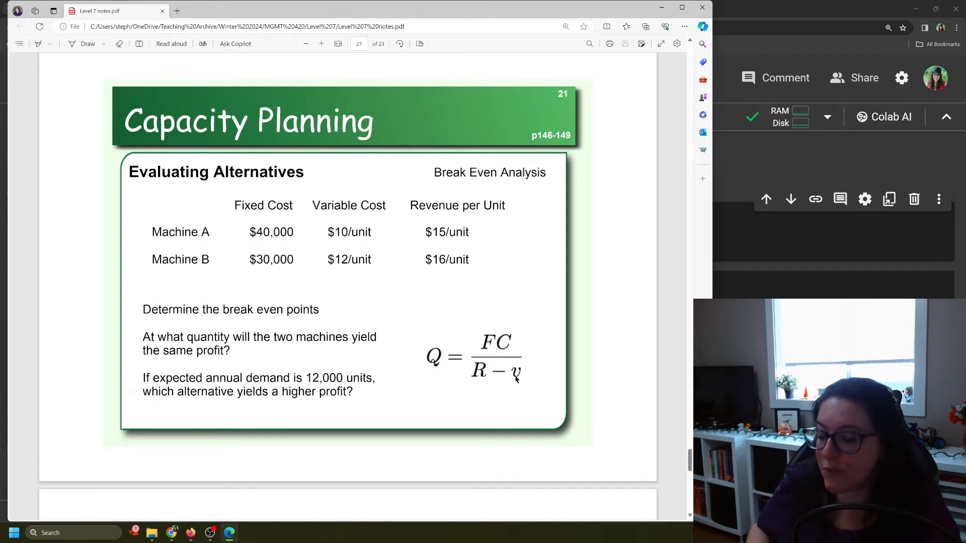
Return to the notebook and run the def Break_even(FC, v, R) cell.
left_click(187, 9)
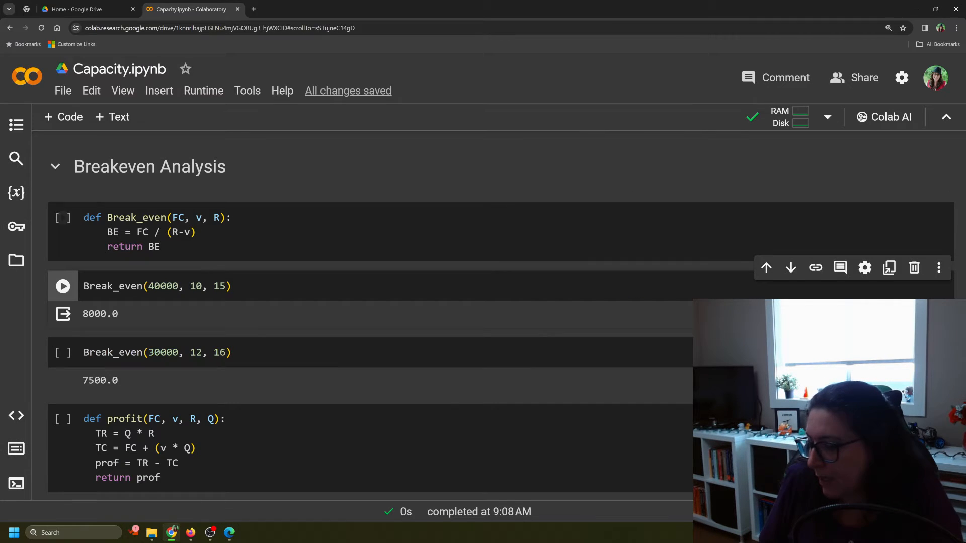
scroll("down", 3)
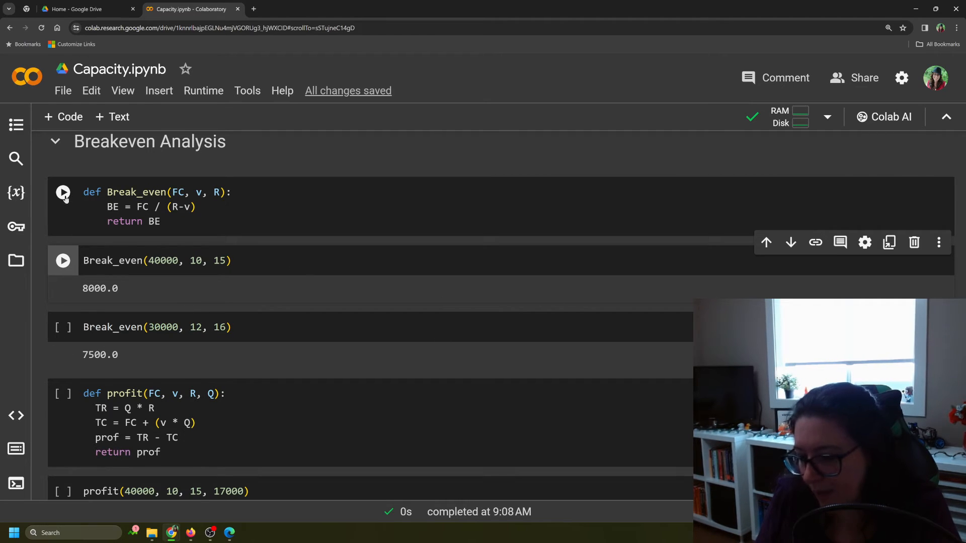
left_click(62, 192)
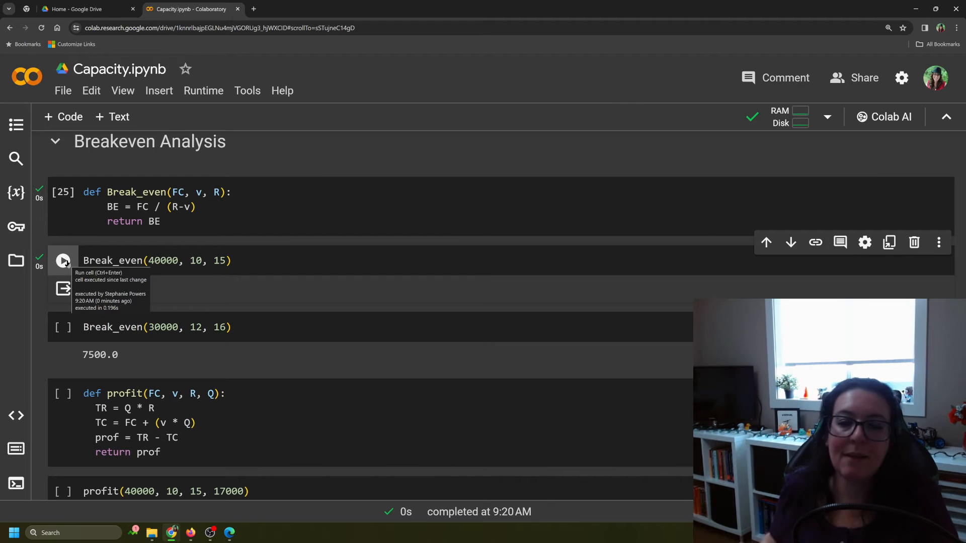
Run the Break_even(40000, 10, 15) cell for Machine A.
left_click(62, 259)
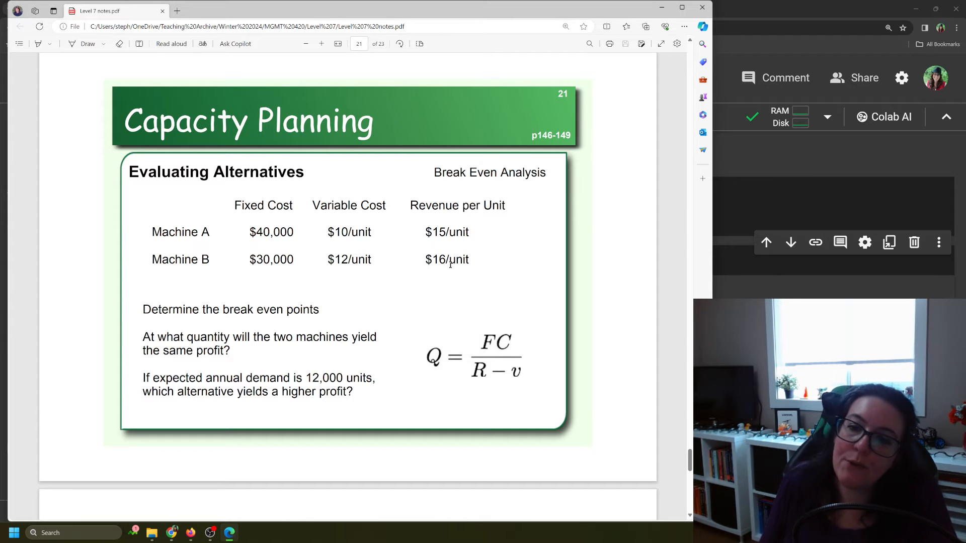
mouse_move(478, 271)
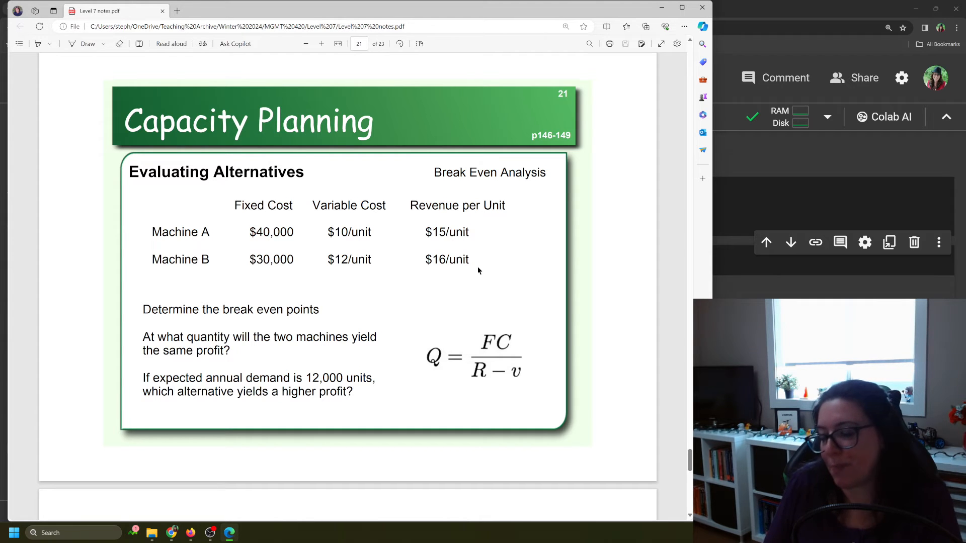
Switch back to the Capacity notebook tab.
left_click(185, 9)
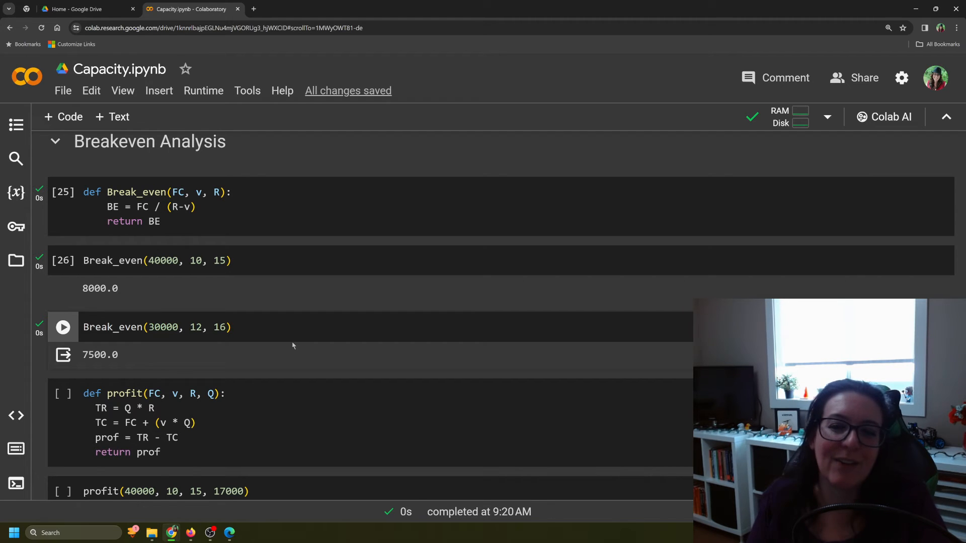
Scroll down to the profit function cells below the break-even calls.
scroll("down", 3)
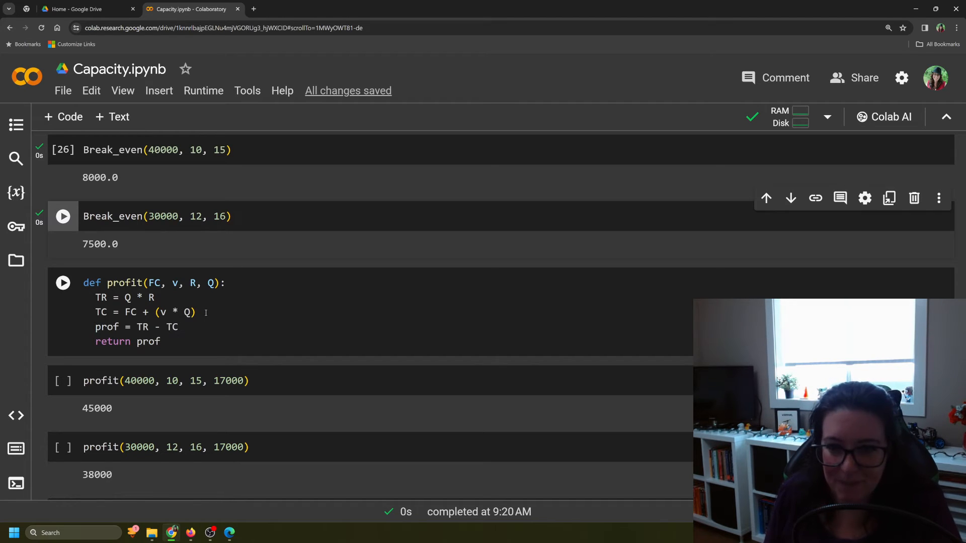
Scroll to and focus the def profit function cell.
scroll("down", 3)
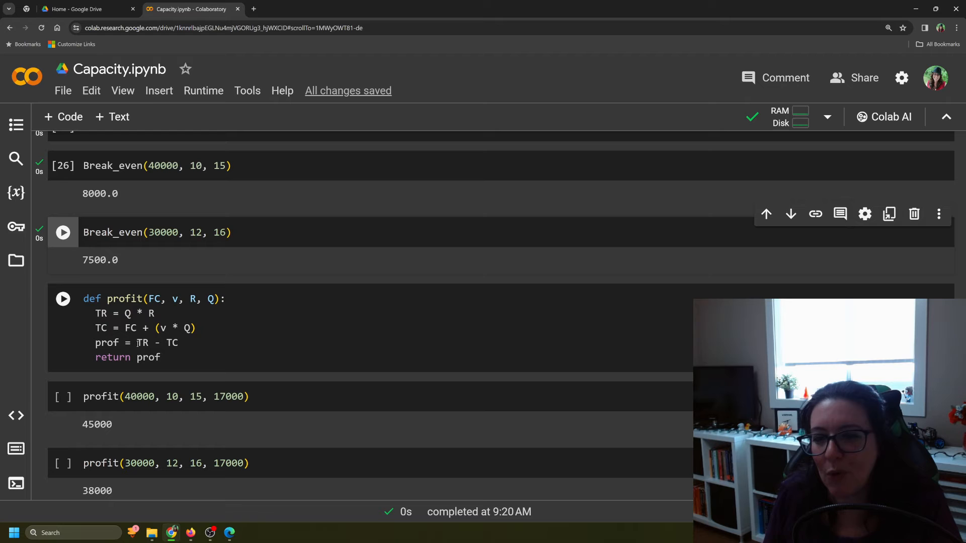
mouse_move(142, 342)
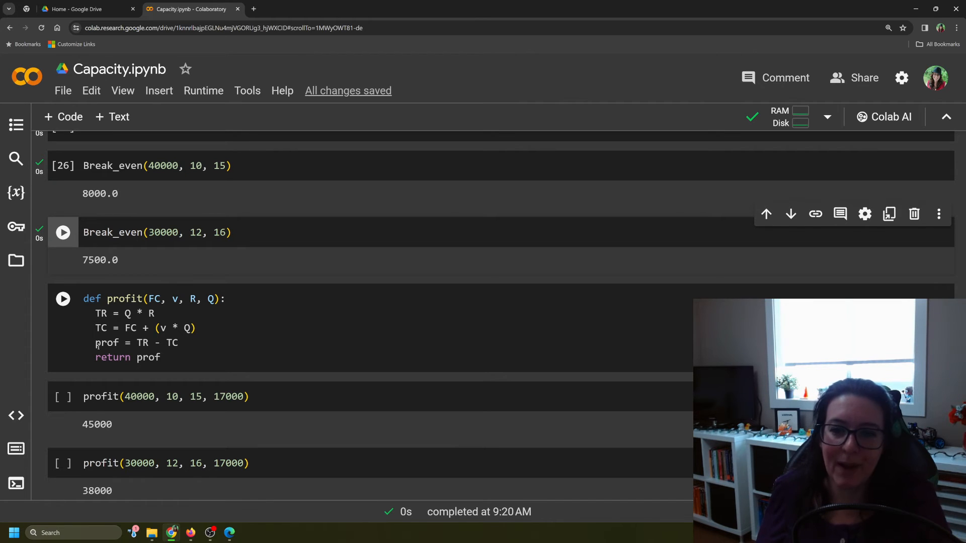
mouse_move(107, 342)
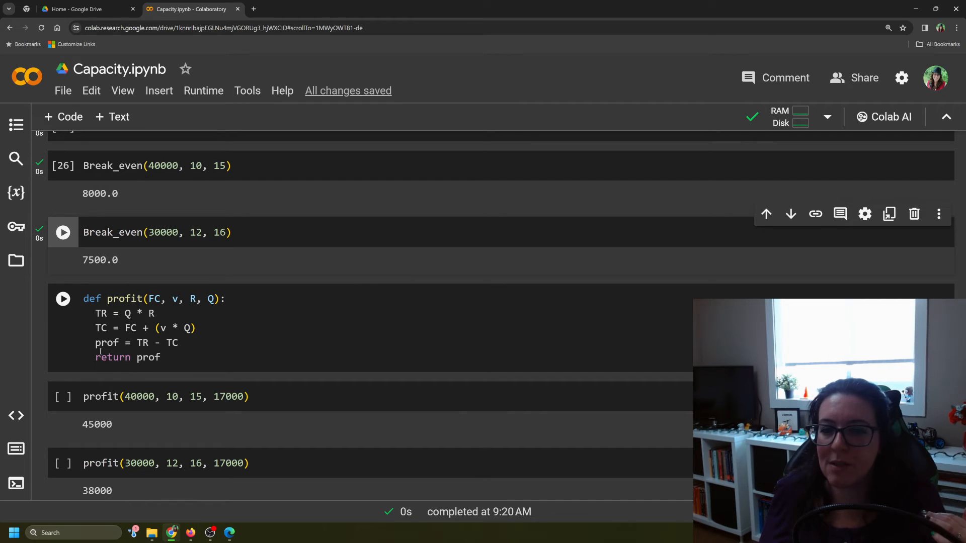
left_click(62, 232)
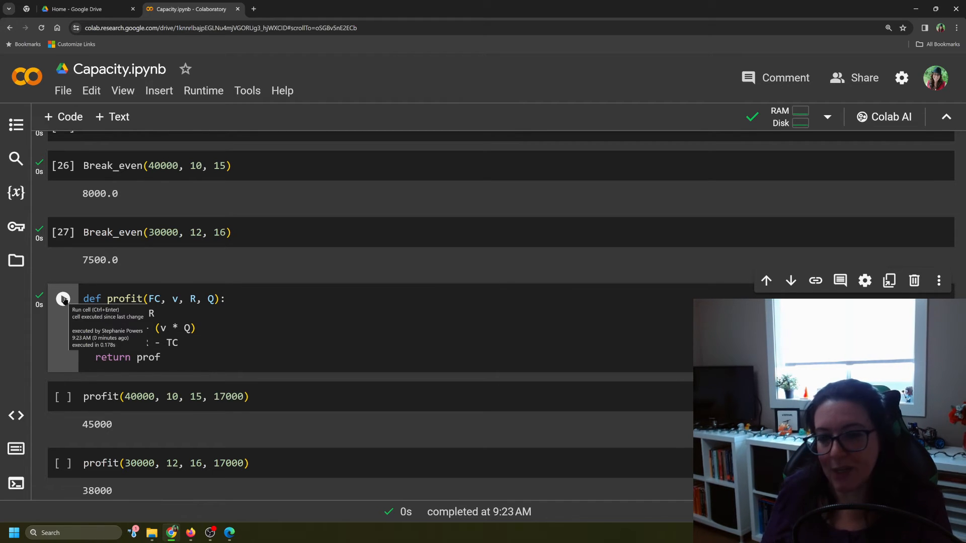
Run profit(40000, 10, 15, 17000) and profit(30000, 12, 16, 17000), returning 45000 and 38000.
scroll("down", 3)
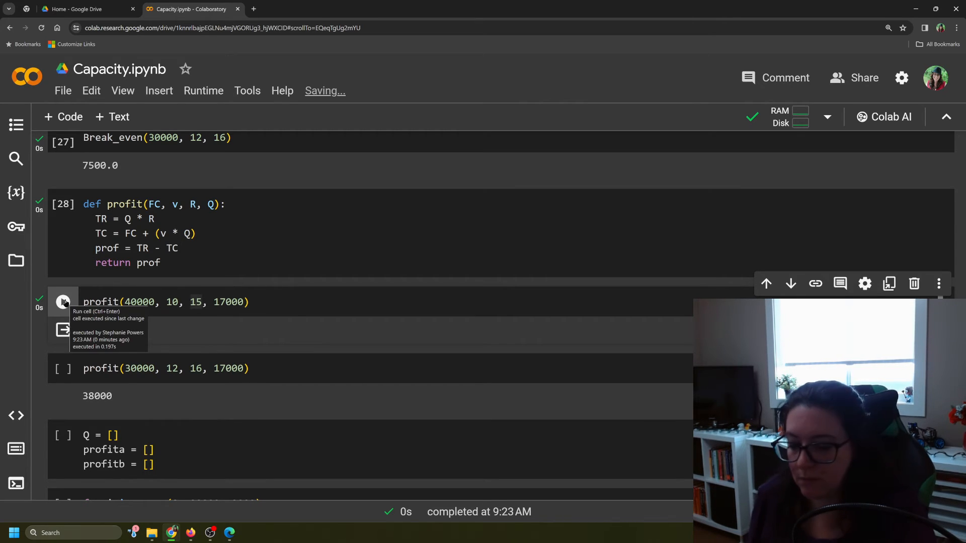
left_click(62, 302)
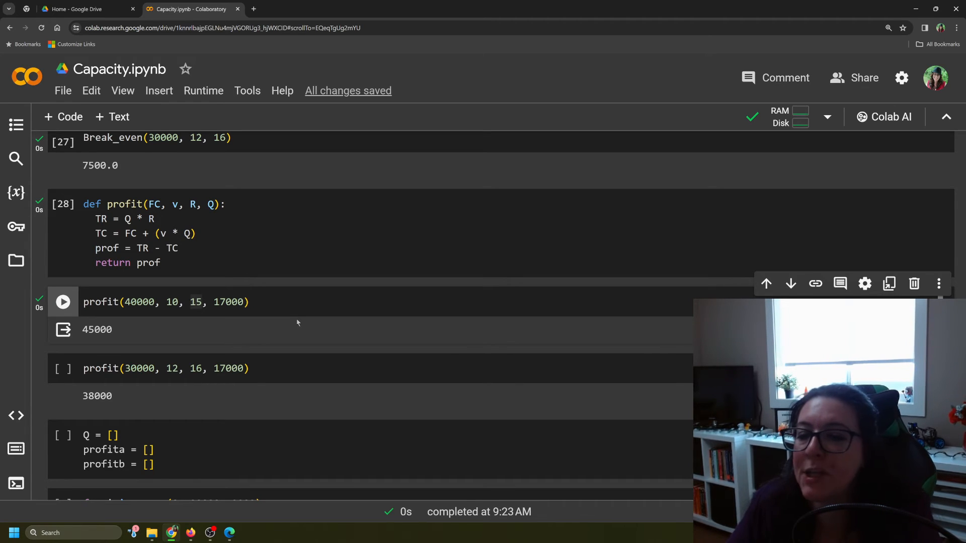
left_click(63, 368)
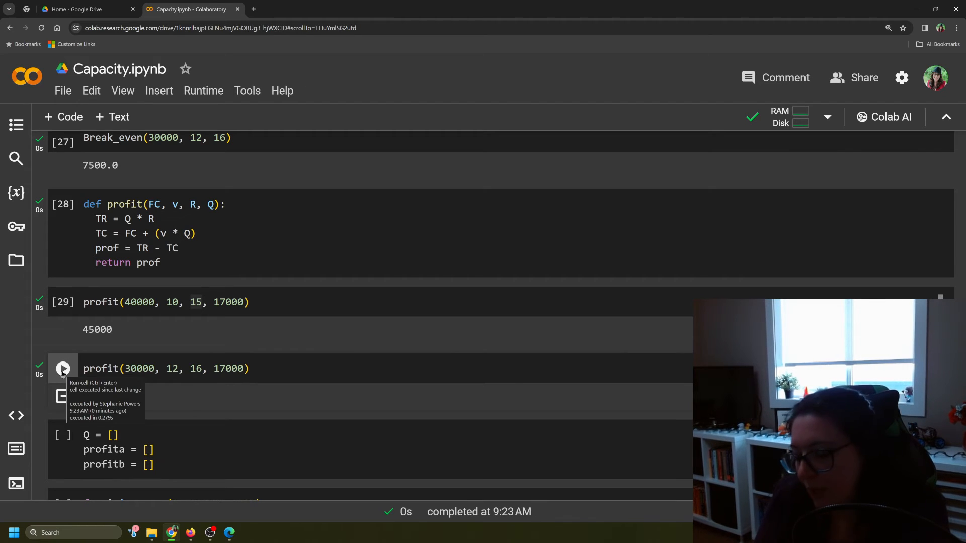
left_click(62, 369)
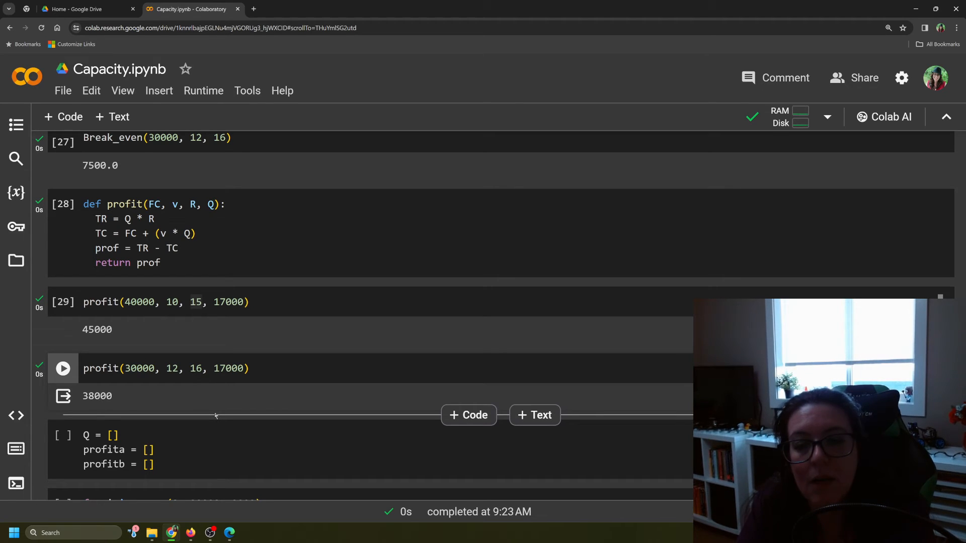
scroll("up", 3)
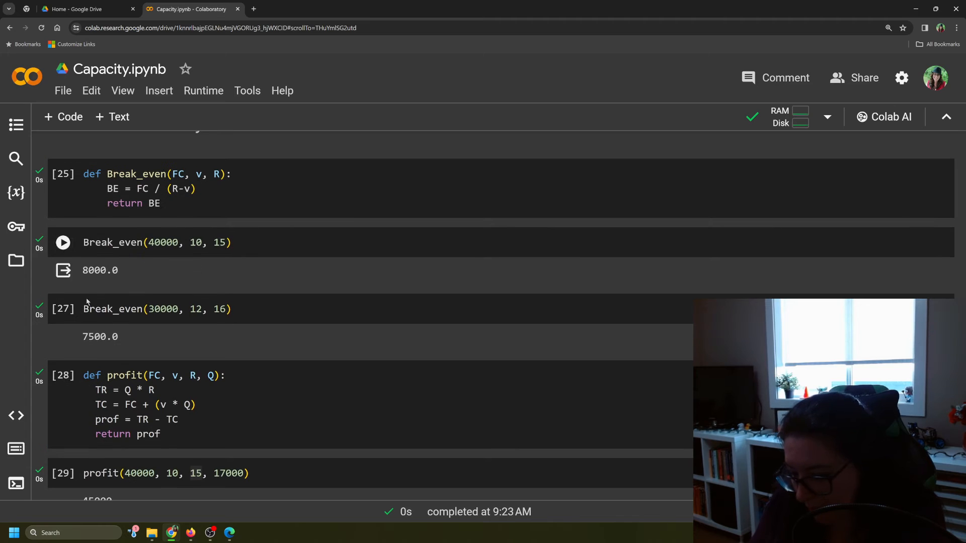
scroll("down", 3)
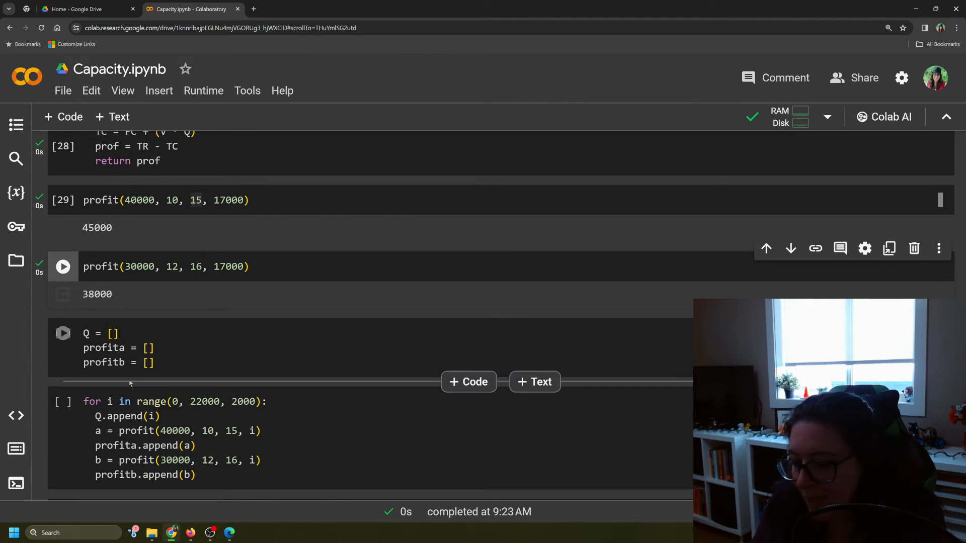
scroll("up", 3)
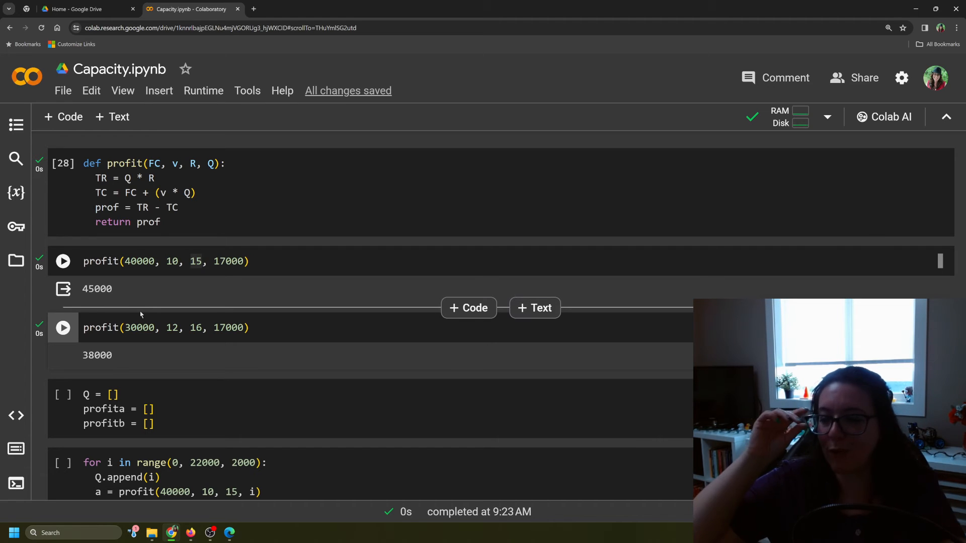
mouse_move(193, 310)
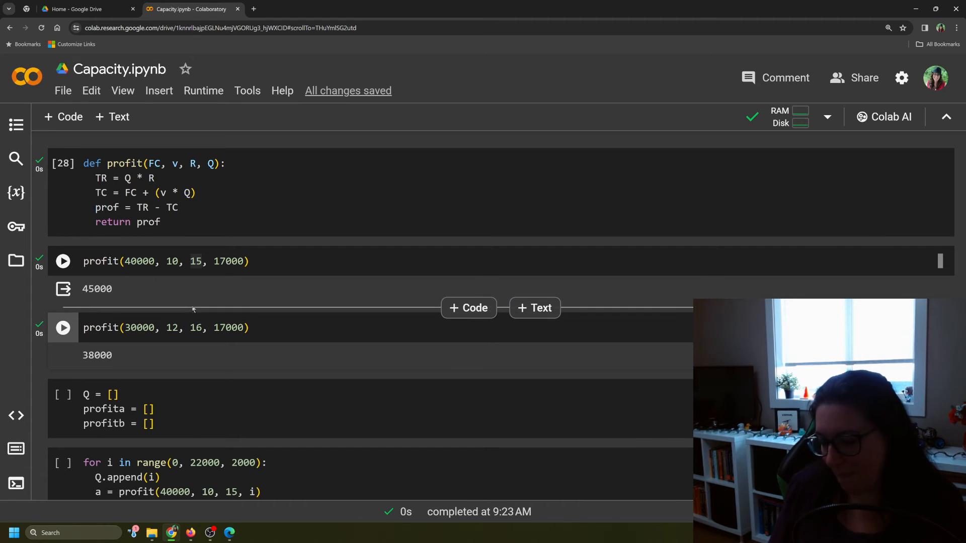
Execute the cell initialising empty Q, profita and profitb lists, leaving the fill loop unrun.
scroll("down", 3)
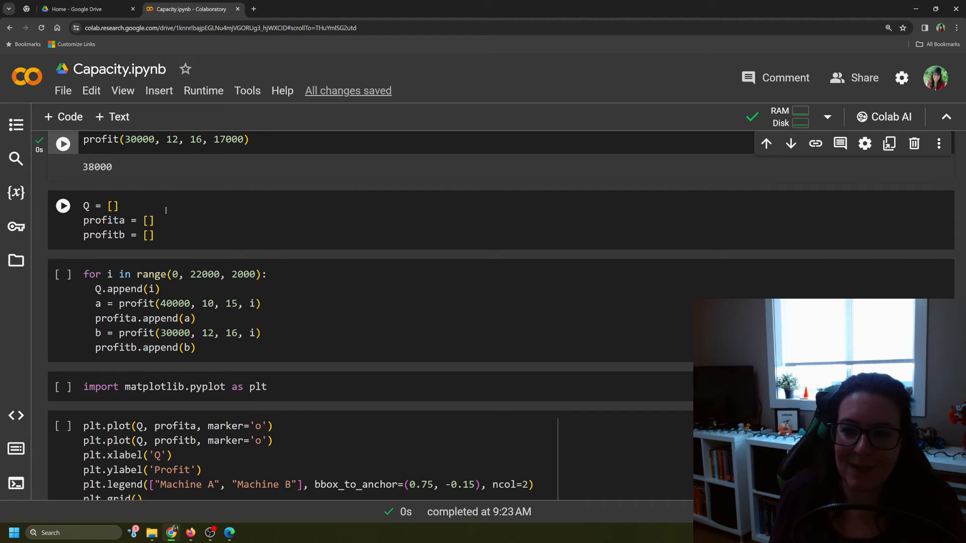
scroll("down", 3)
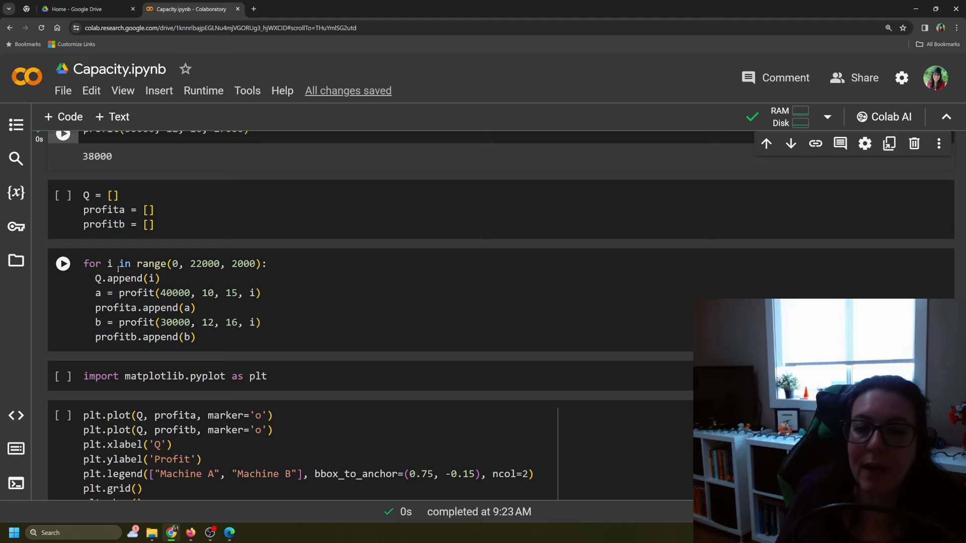
left_click(63, 195)
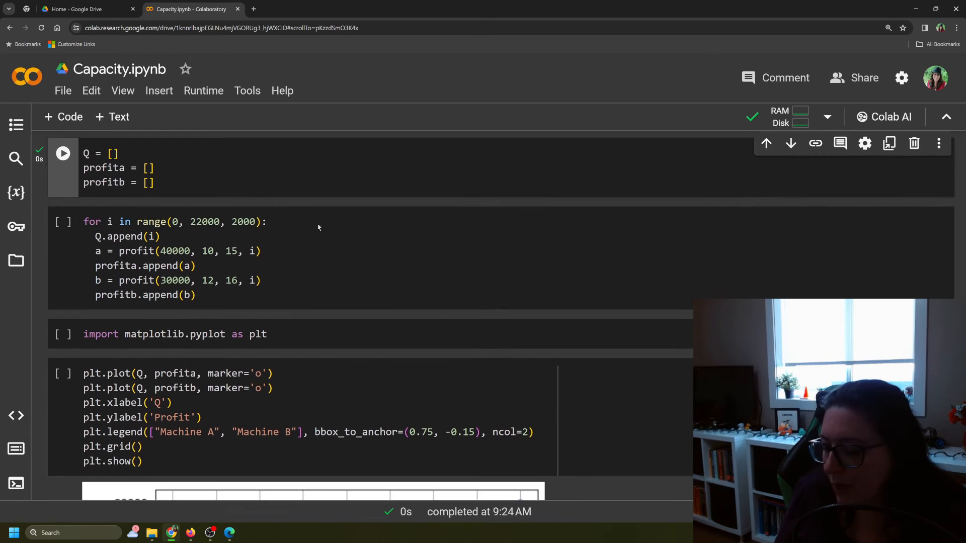
scroll("down", 3)
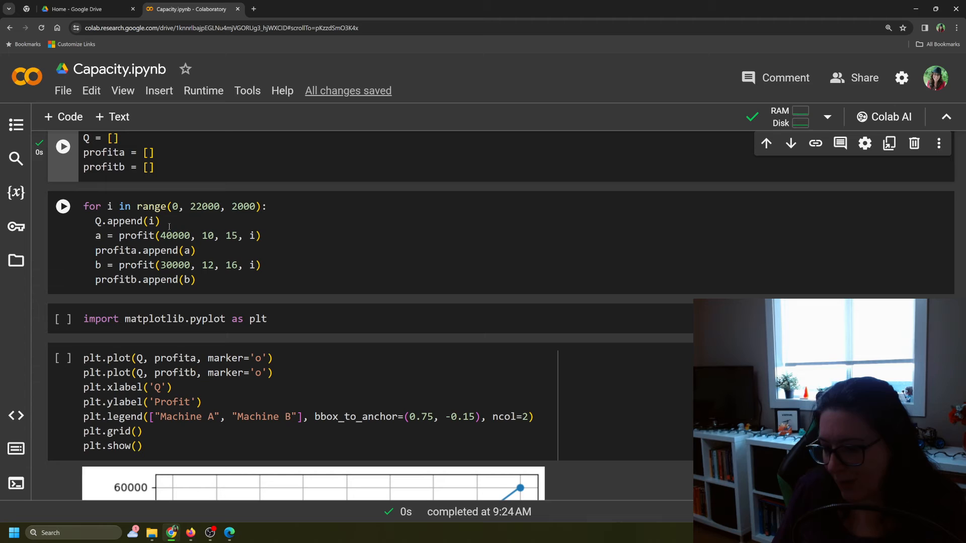
scroll("up", 3)
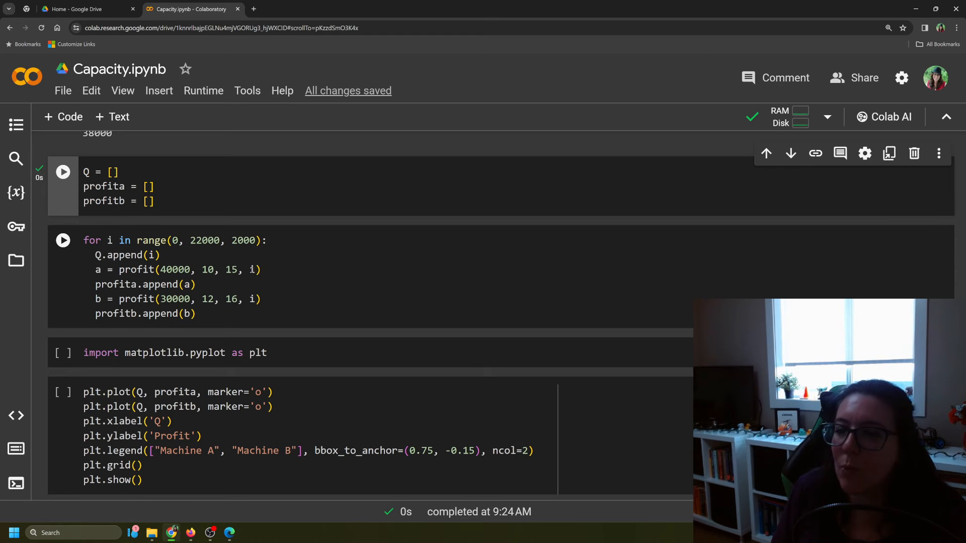
mouse_move(252, 270)
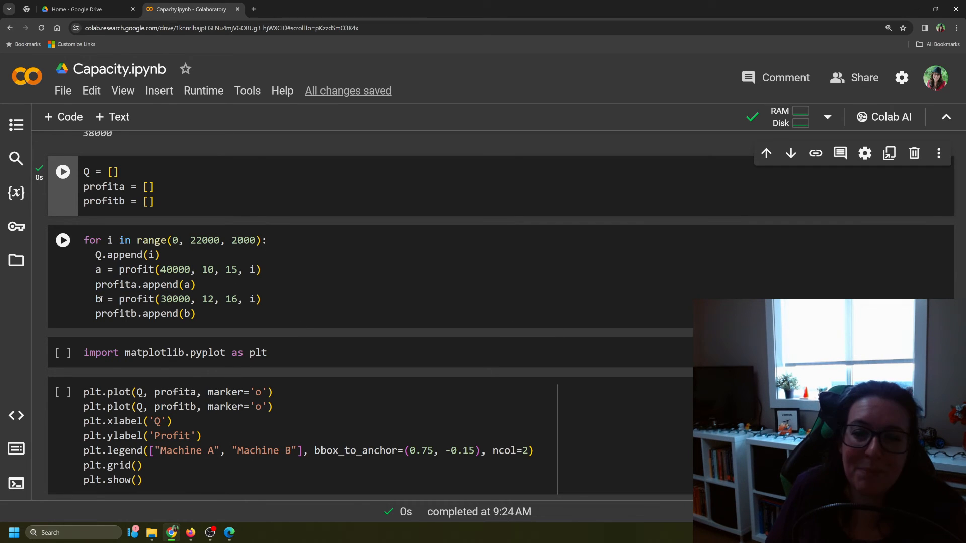
mouse_move(98, 299)
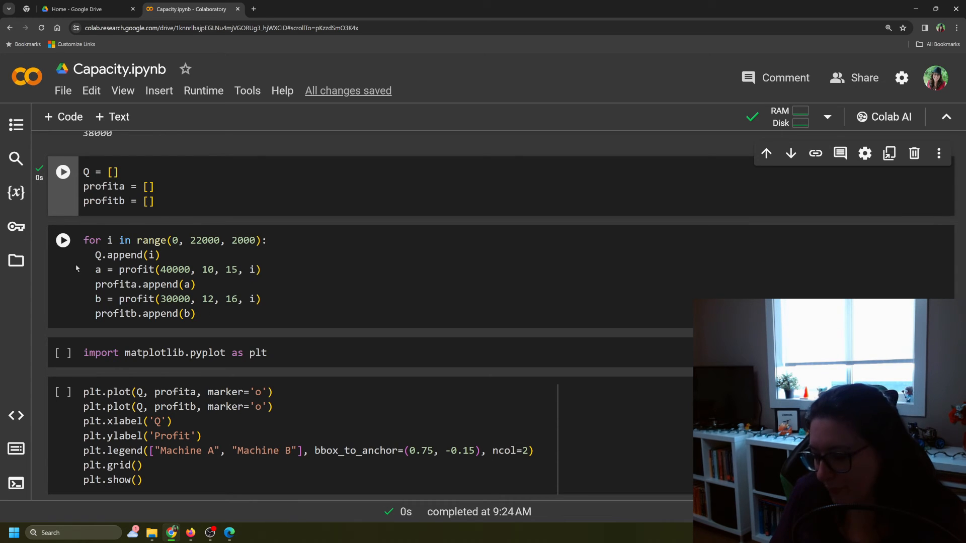
Run the quantity loop over 0 to 20000 and display the filled profitb list.
left_click(62, 240)
type("profi")
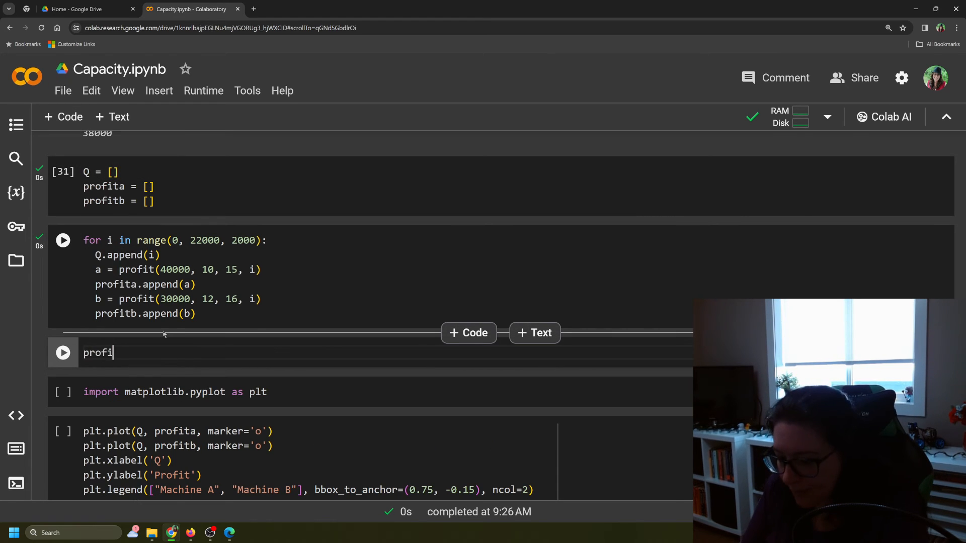
type("tb")
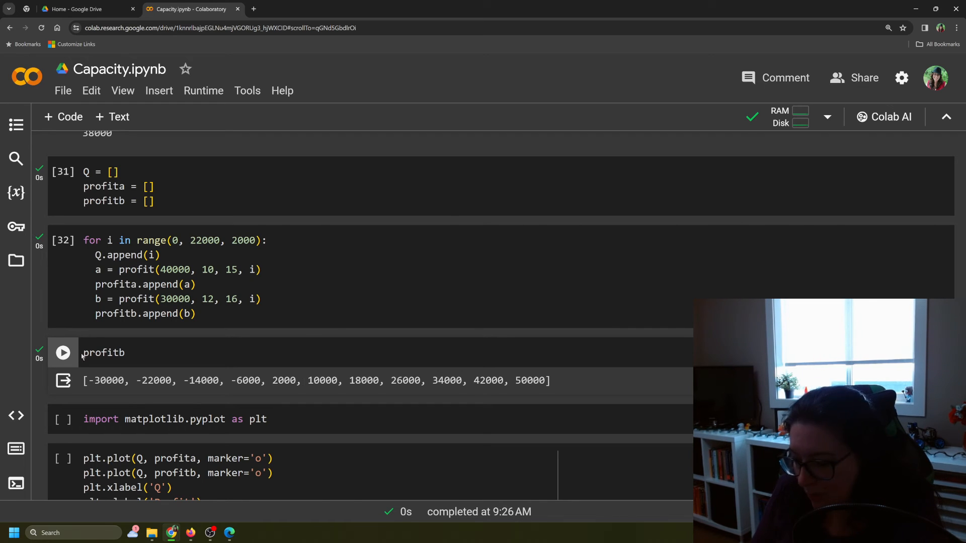
mouse_move(62, 116)
type("profit")
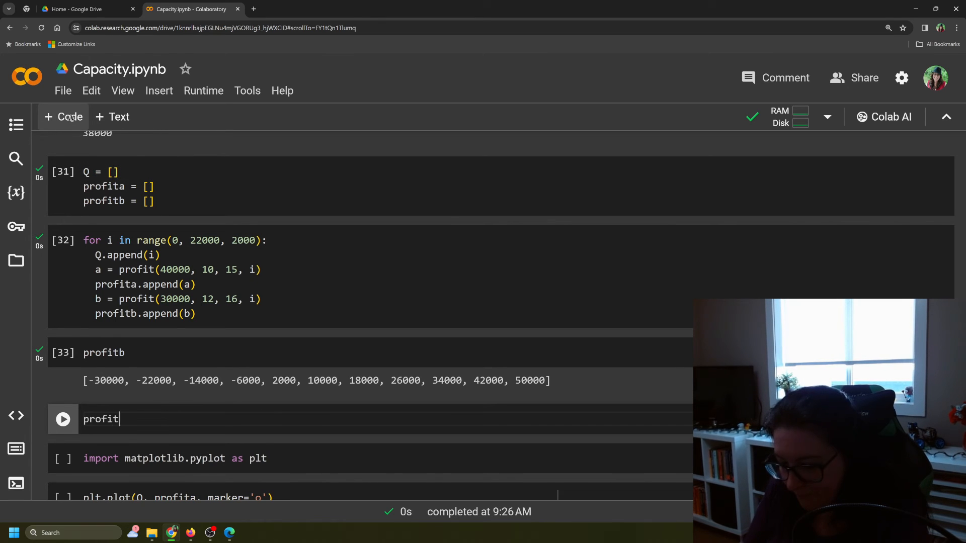
type("a")
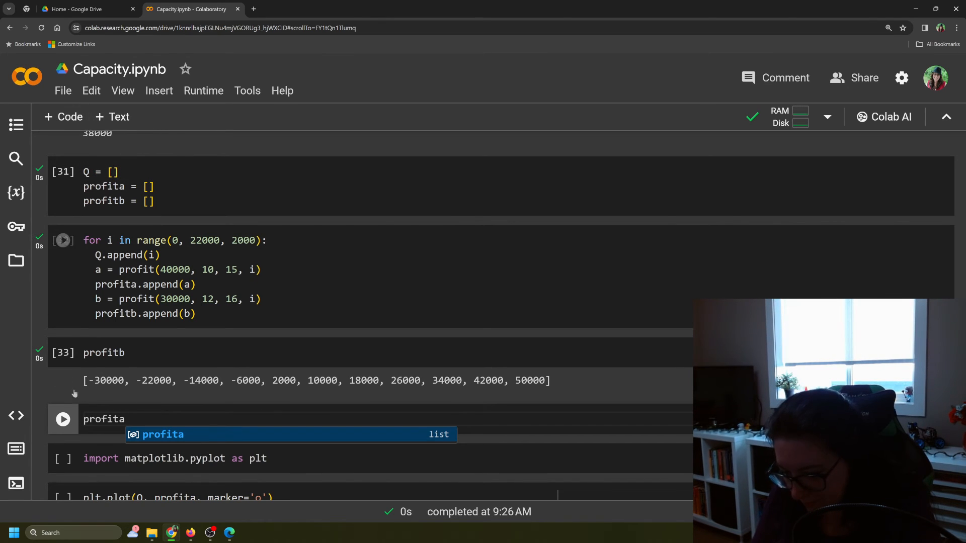
Display the profita list and add a new code cell for inspecting Q.
left_click(62, 418)
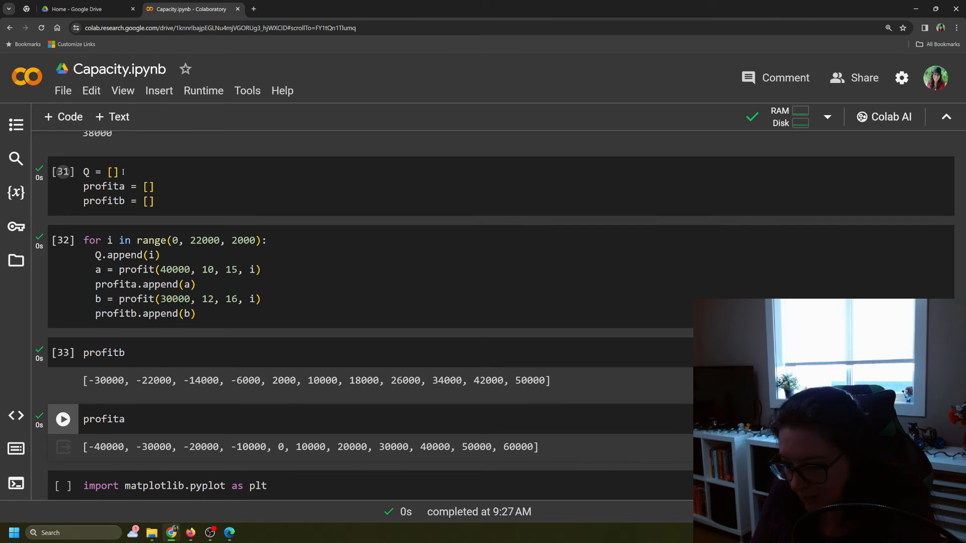
left_click(63, 419)
type("Q")
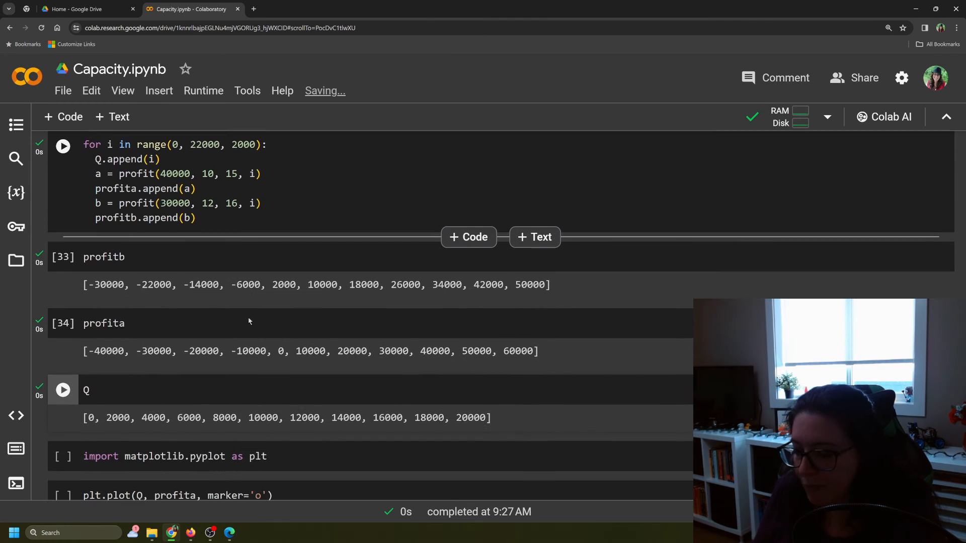
scroll("down", 3)
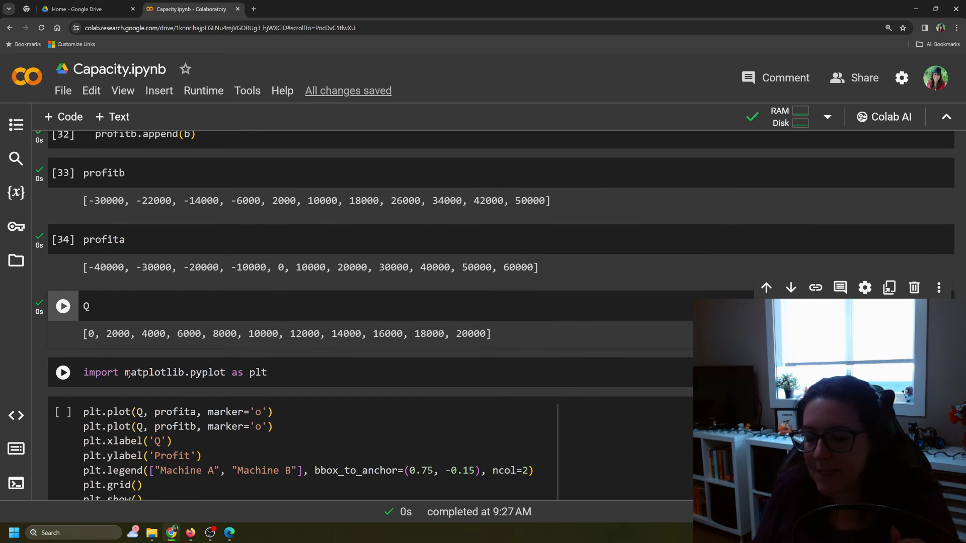
Run the Q list cell and import matplotlib.pyplot as plt for the profit chart.
scroll("down", 3)
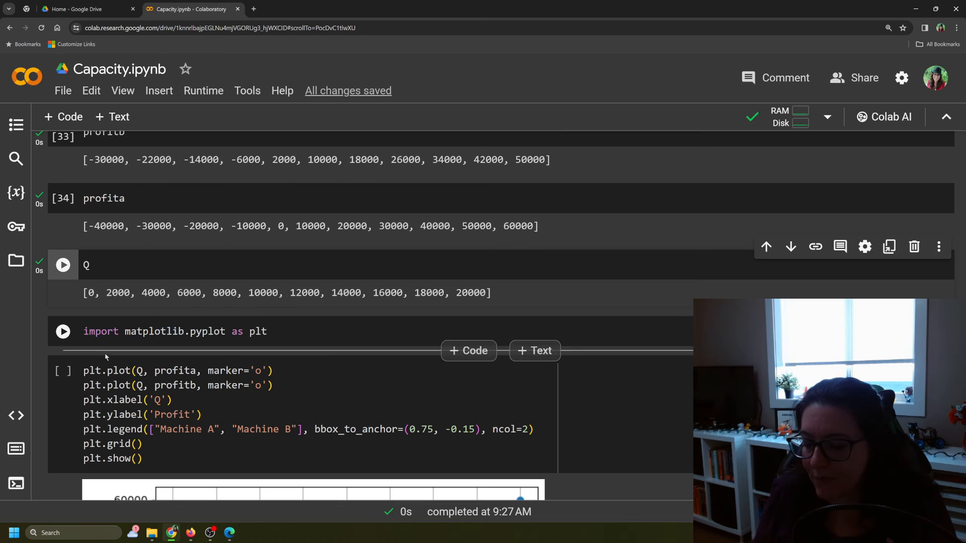
left_click(360, 331)
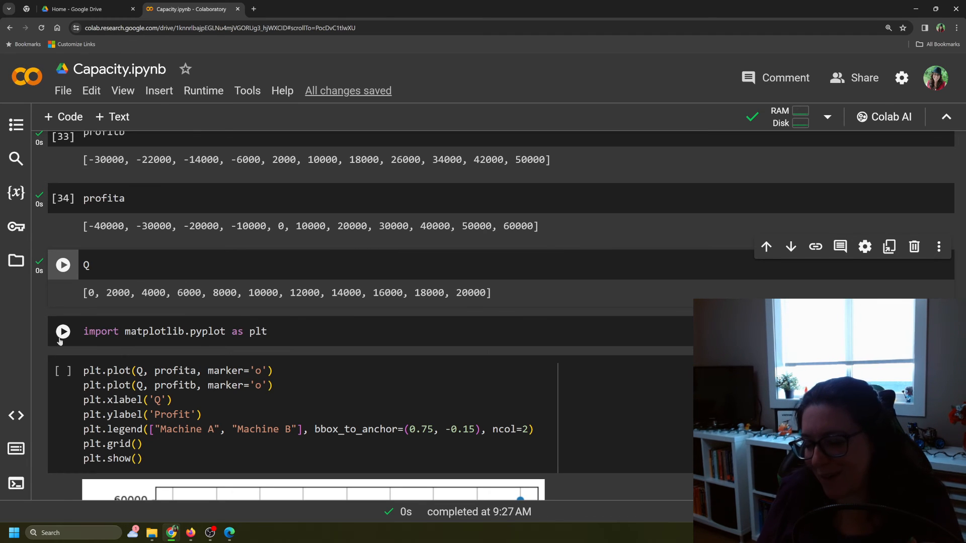
left_click(62, 264)
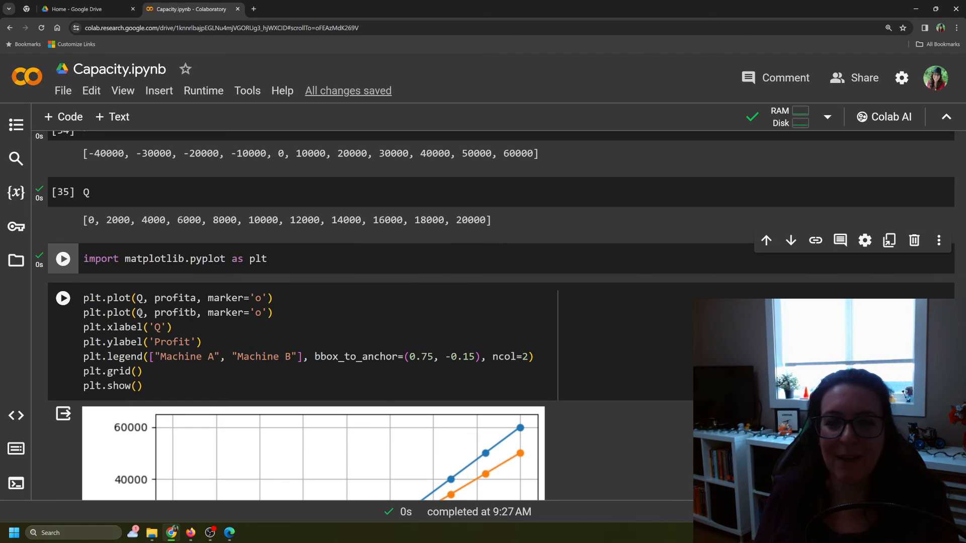
mouse_move(139, 298)
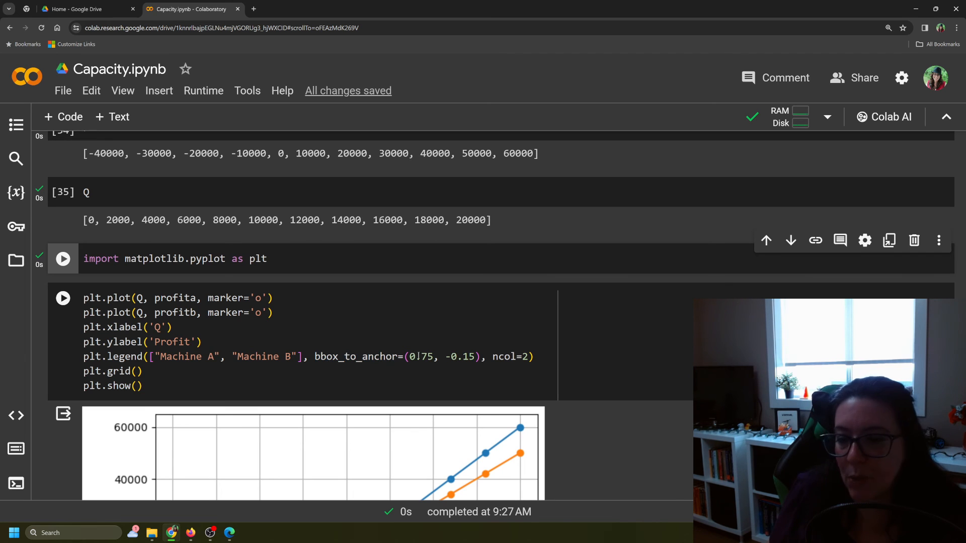
left_click(422, 356)
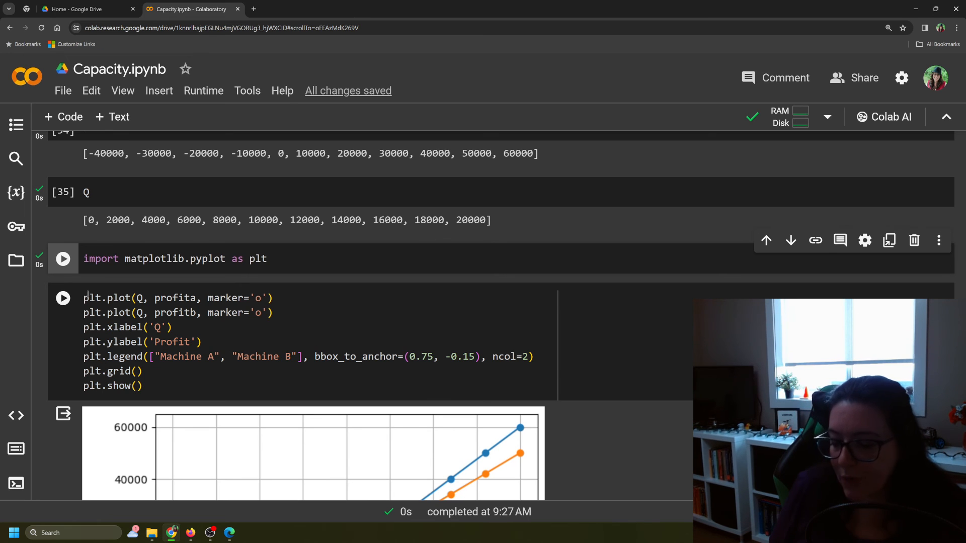
left_click(62, 298)
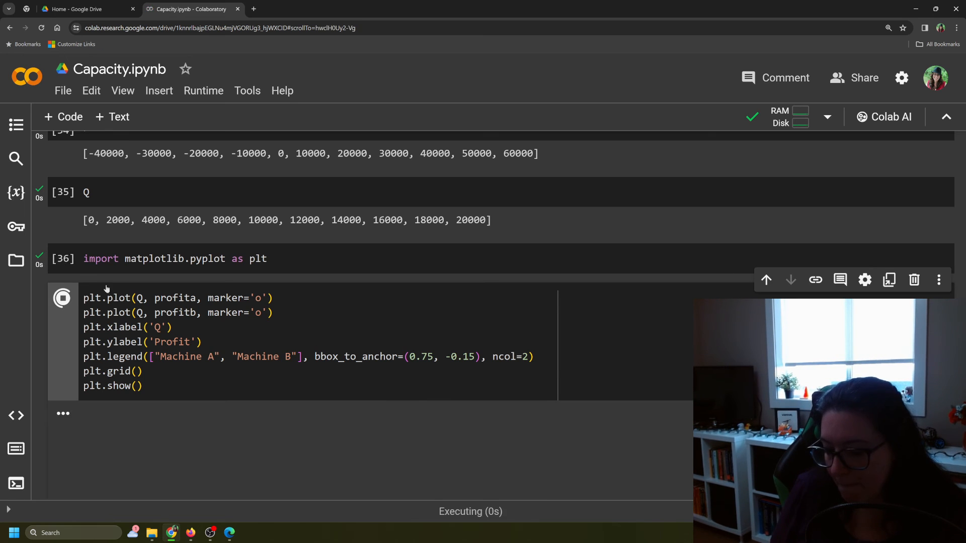
left_click(62, 297)
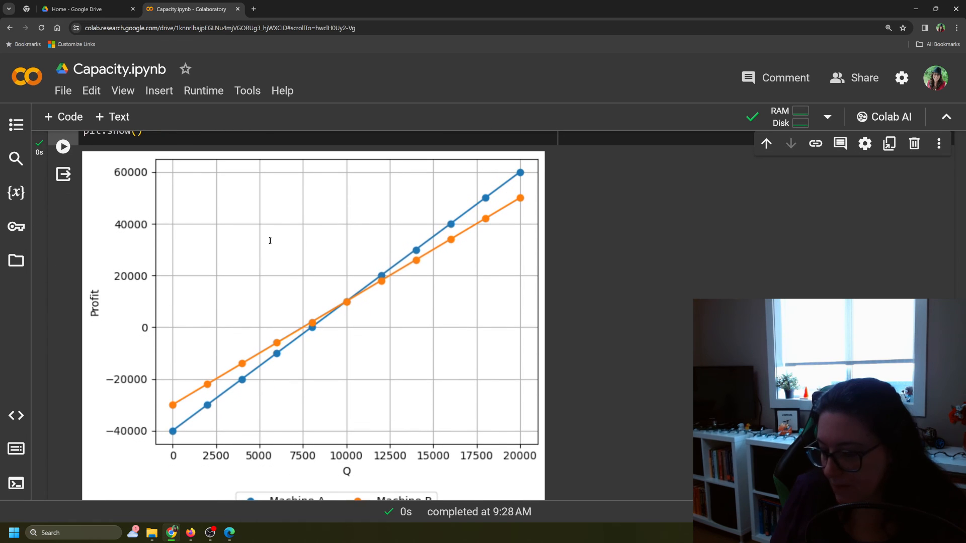
scroll("down", 3)
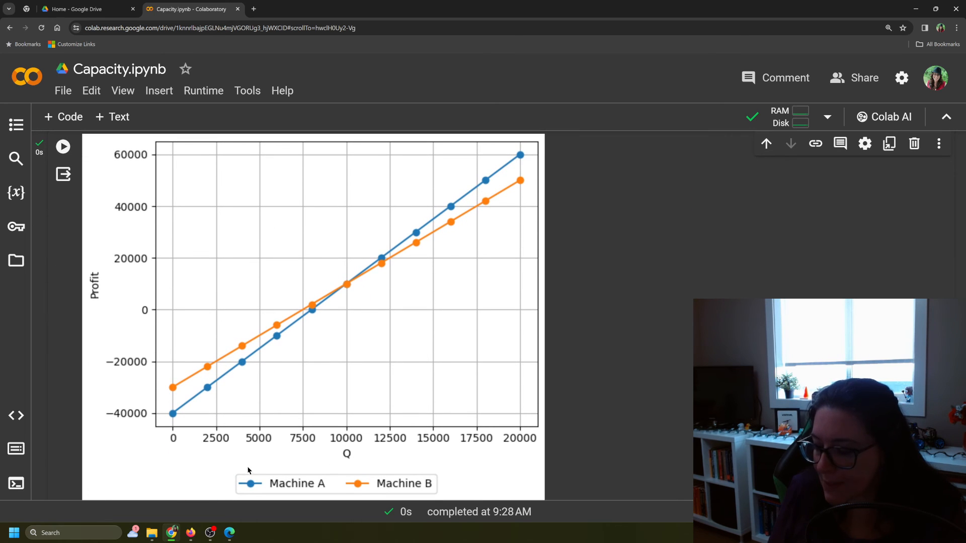
mouse_move(395, 489)
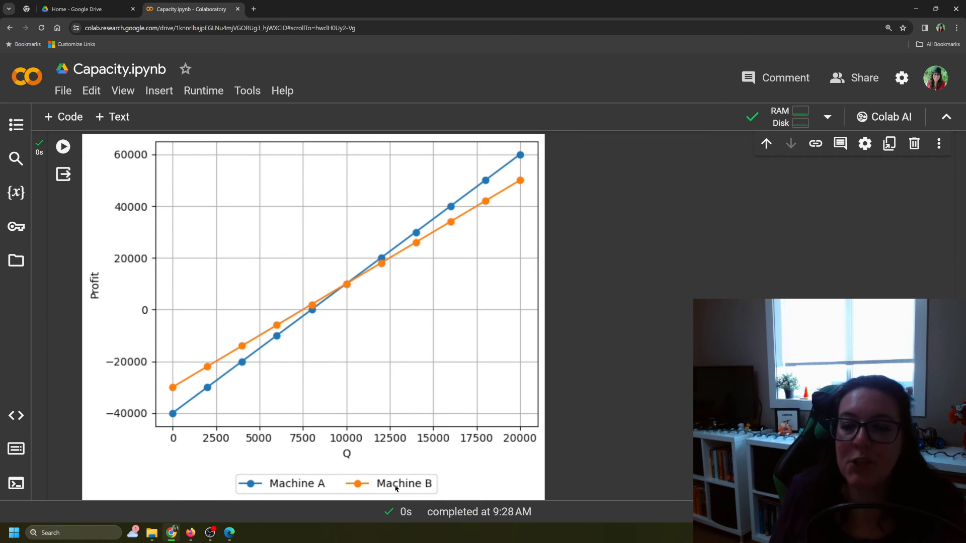
mouse_move(325, 334)
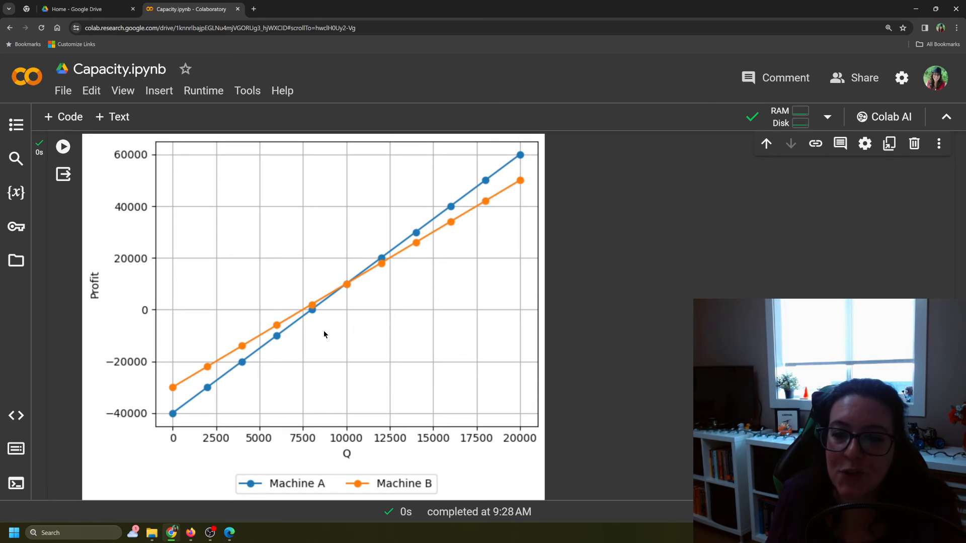
mouse_move(353, 285)
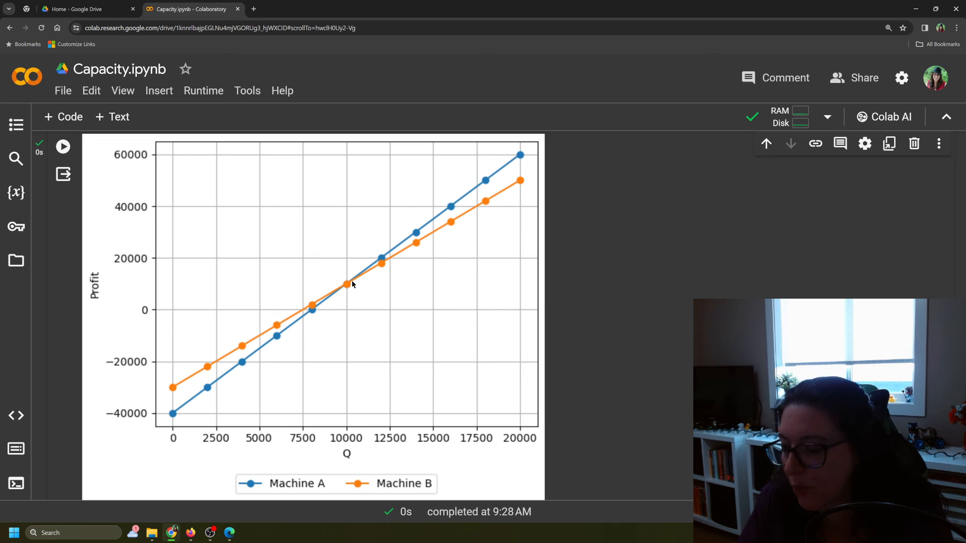
scroll("up", 3)
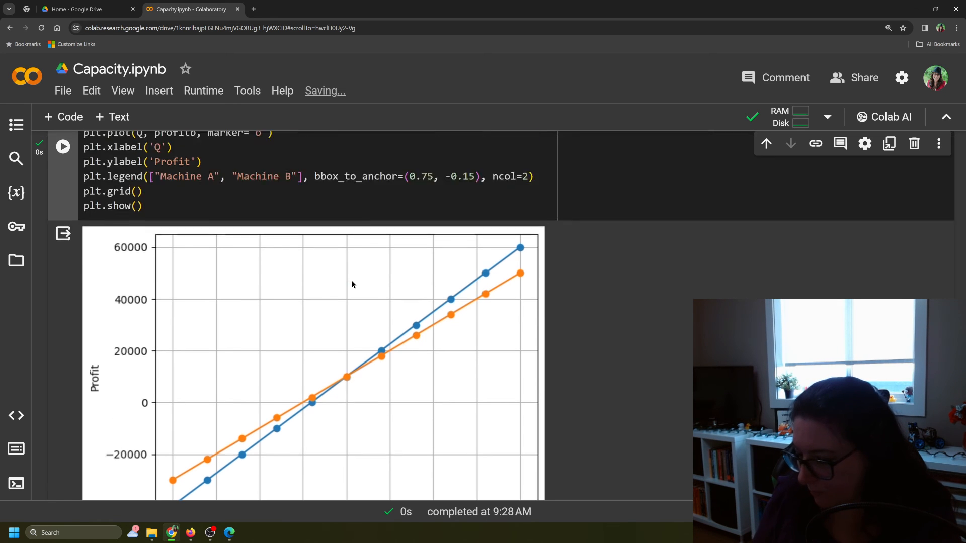
scroll("up", 3)
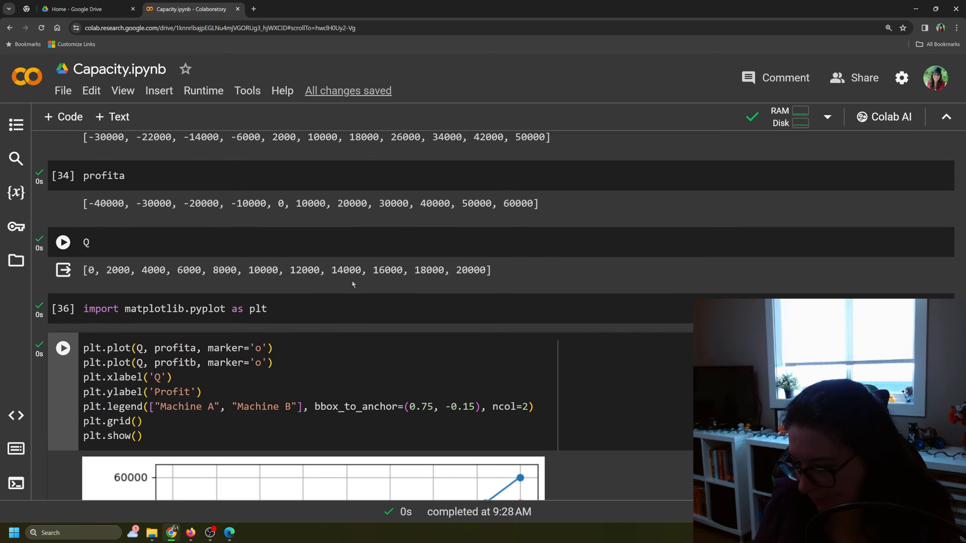
scroll("up", 3)
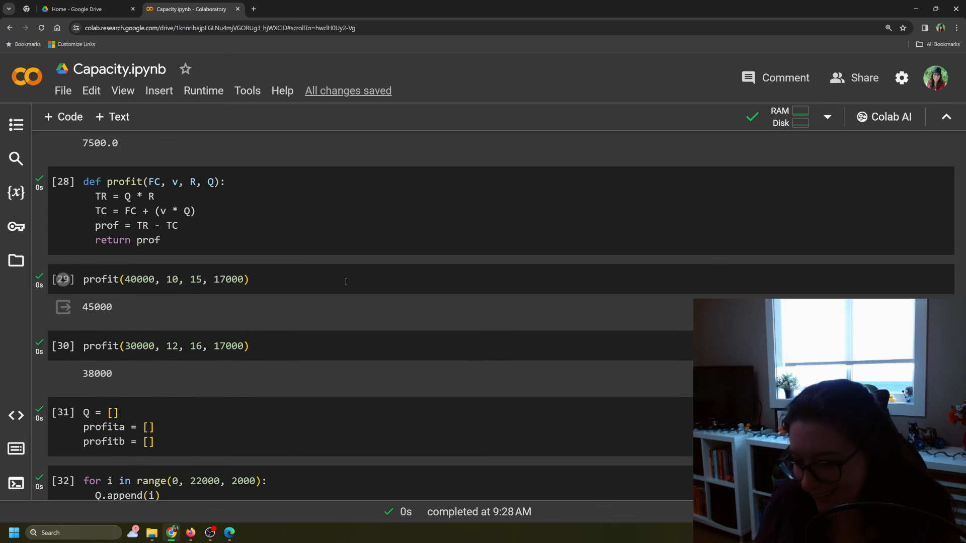
scroll("up", 3)
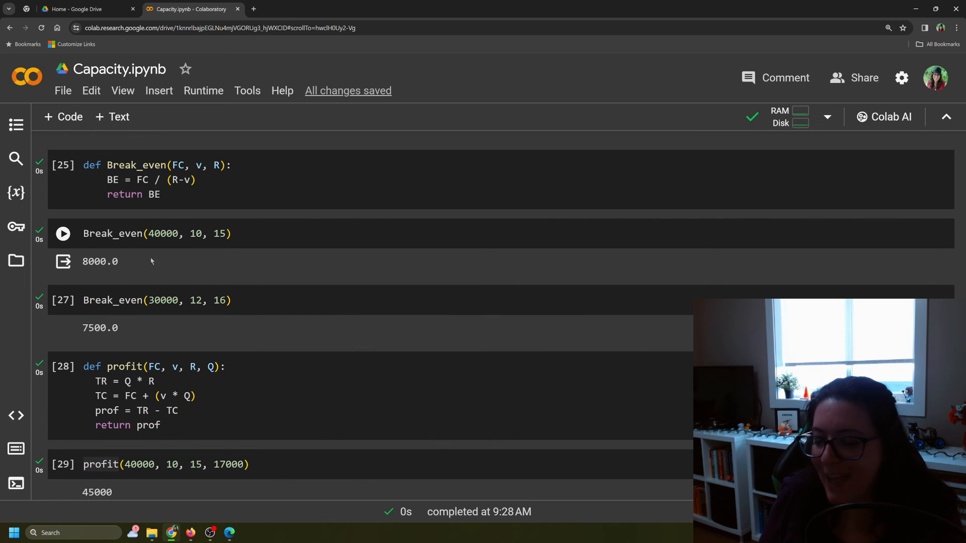
scroll("down", 3)
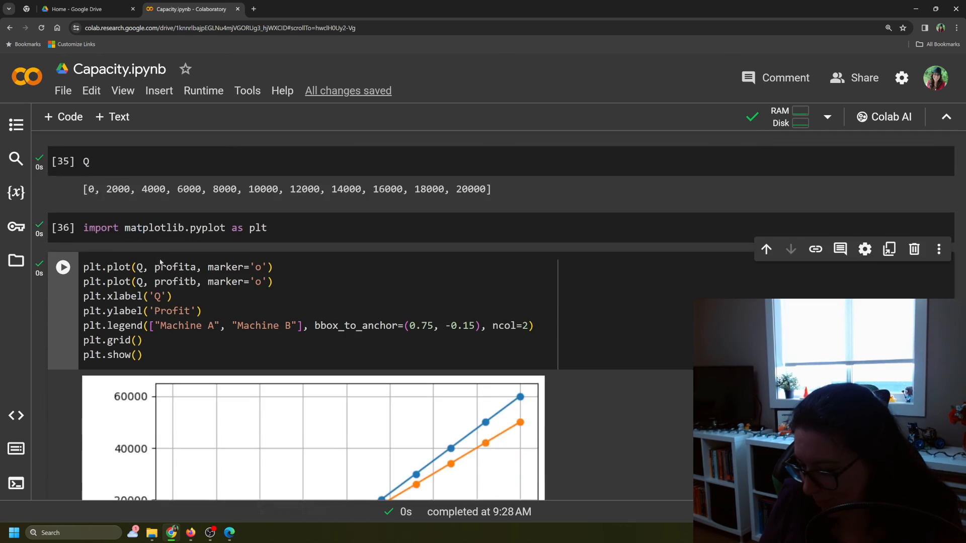
scroll("down", 3)
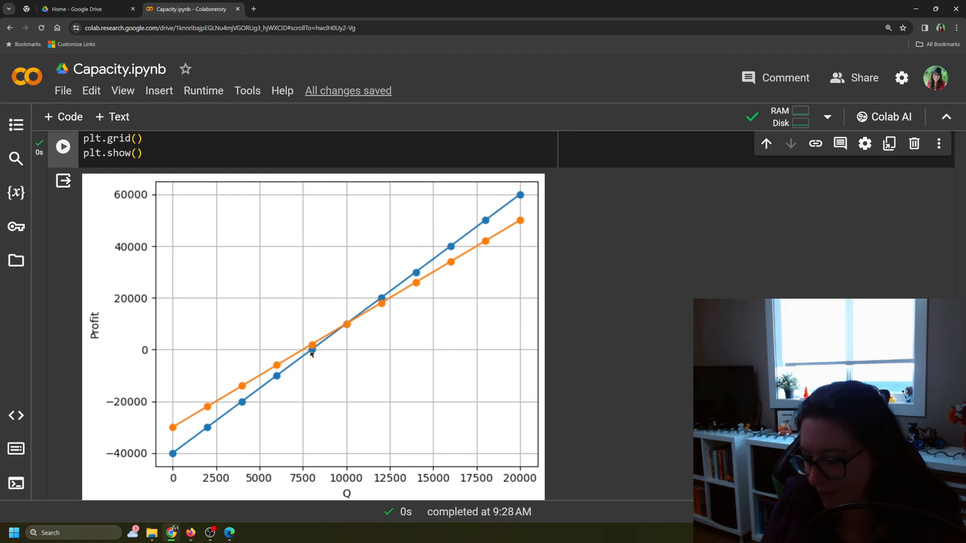
scroll("down", 3)
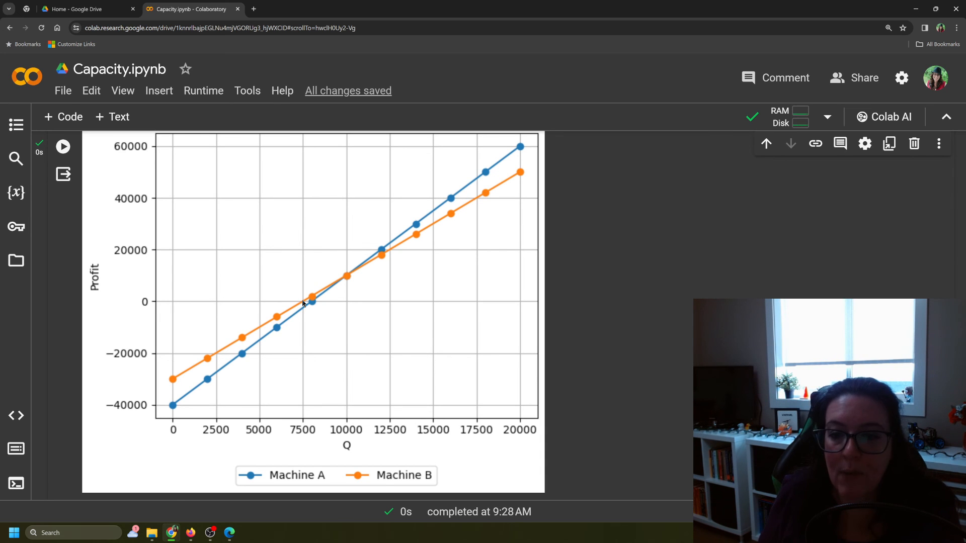
scroll("up", 3)
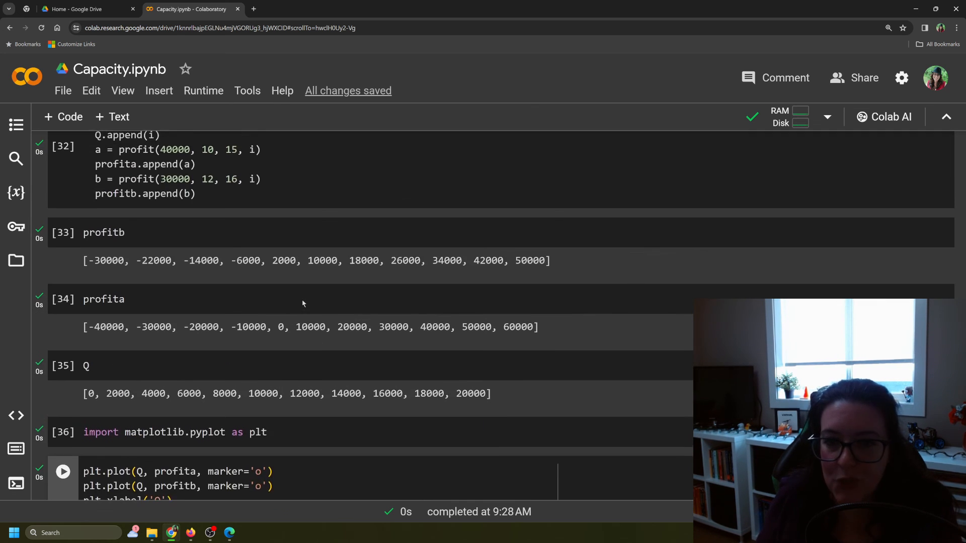
scroll("up", 3)
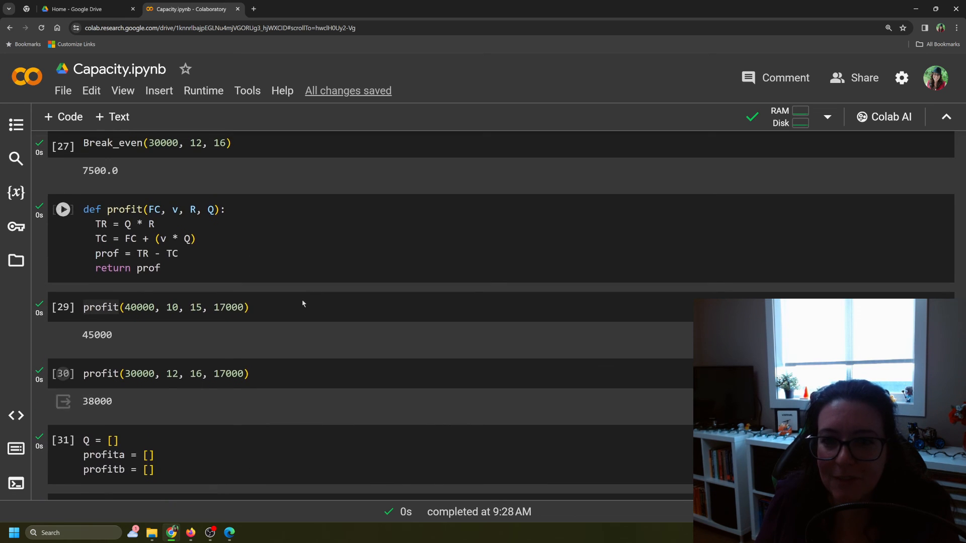
scroll("up", 3)
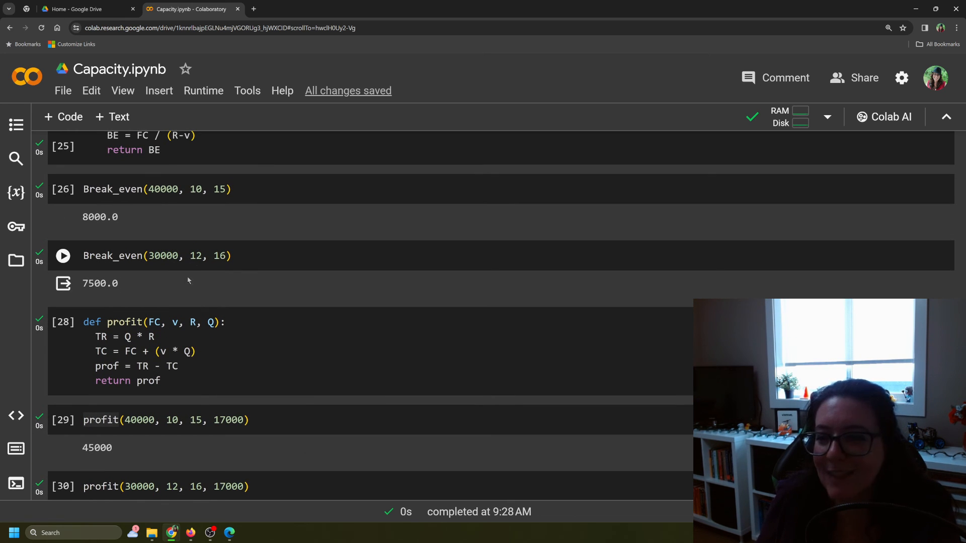
scroll("down", 3)
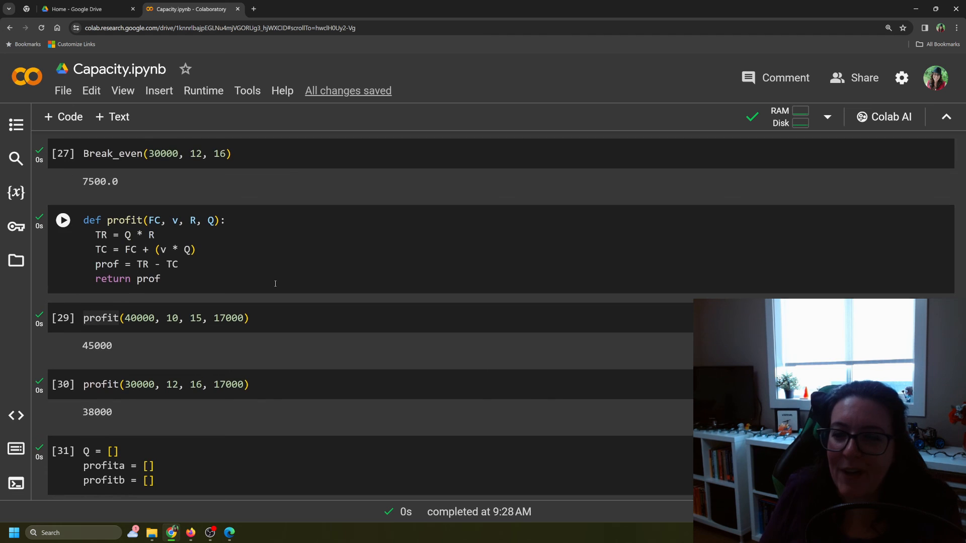
scroll("down", 3)
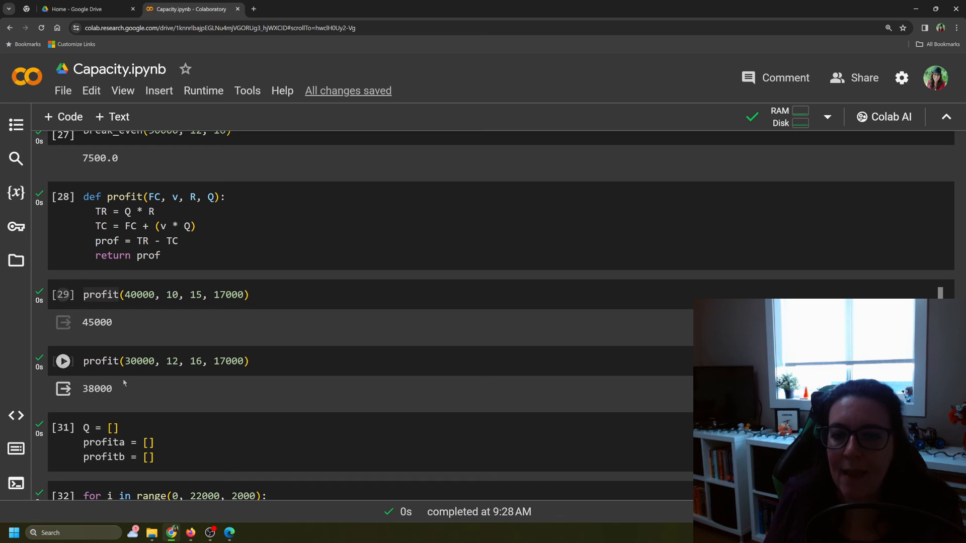
scroll("down", 3)
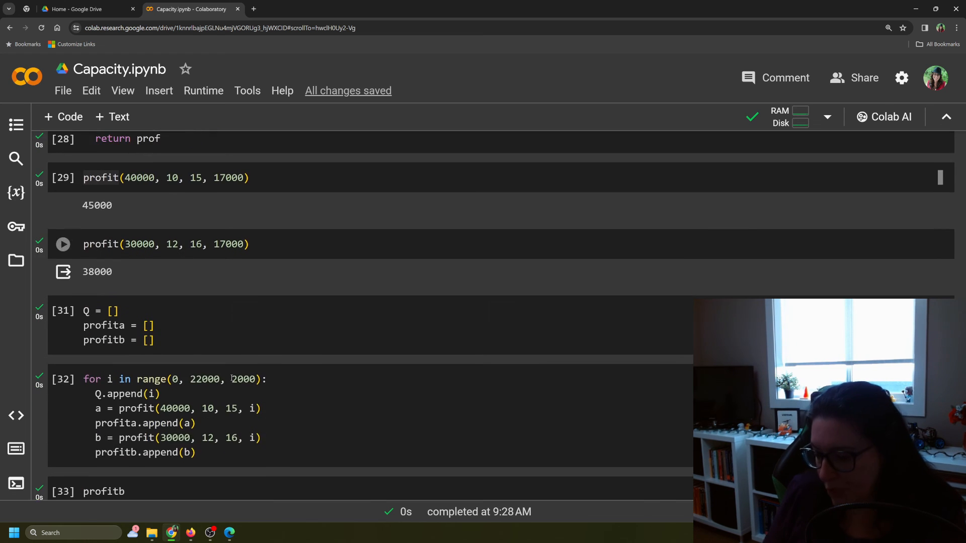
scroll("down", 3)
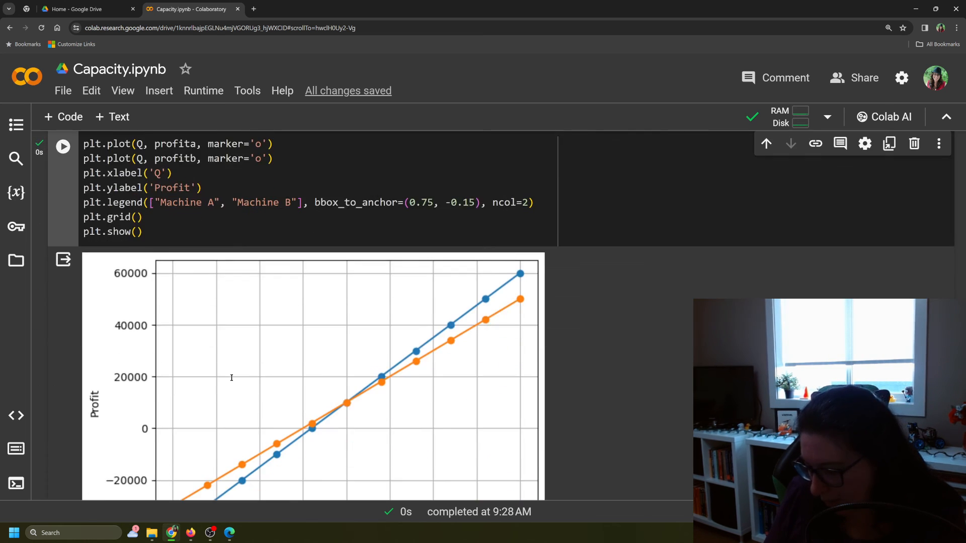
scroll("down", 3)
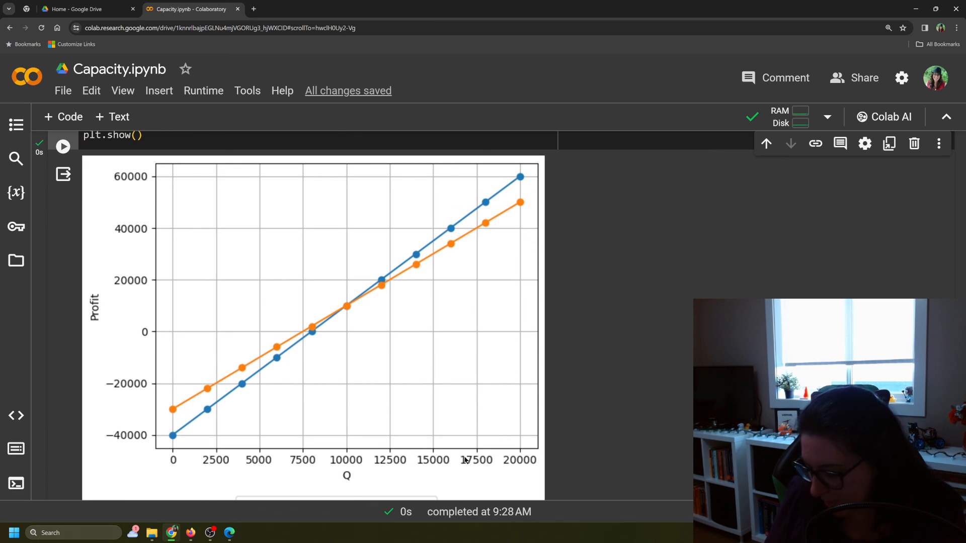
mouse_move(473, 240)
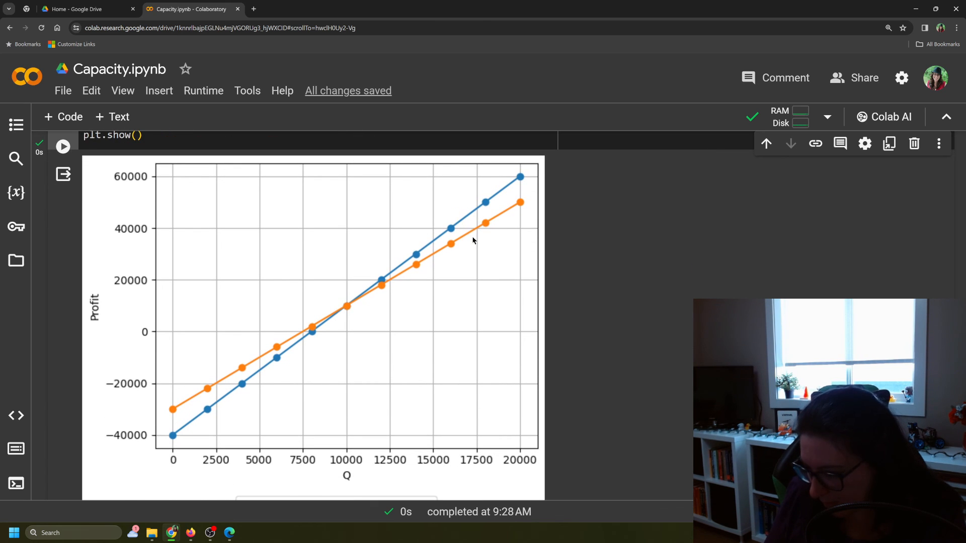
mouse_move(468, 252)
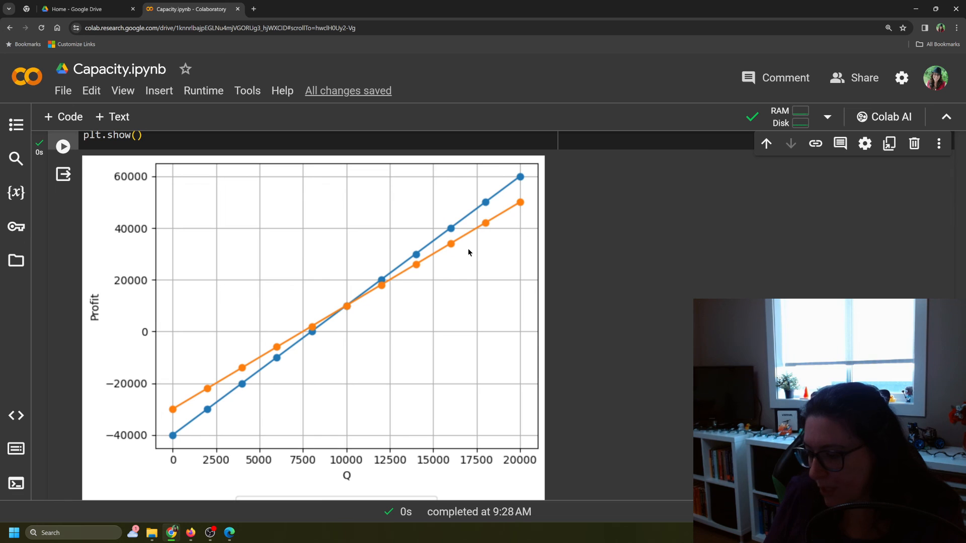
scroll("down", 3)
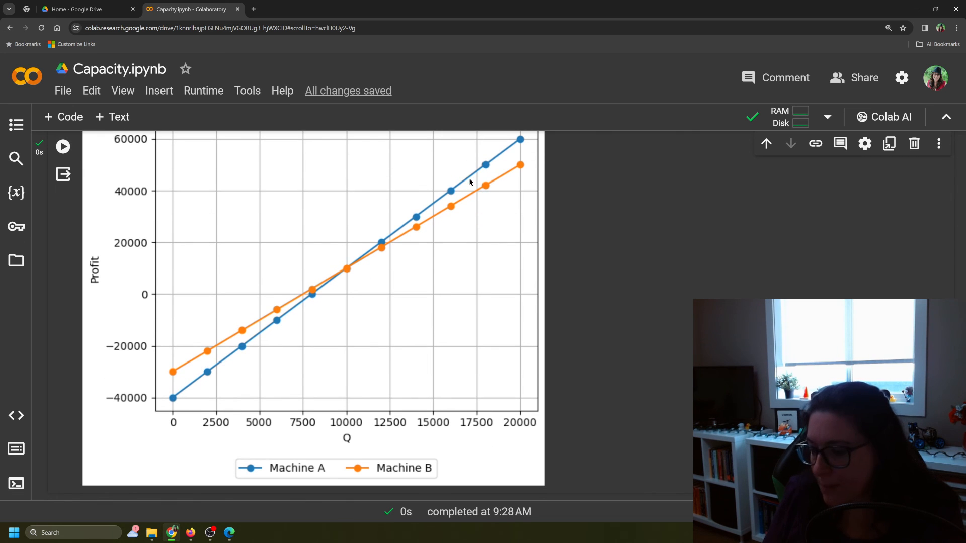
mouse_move(472, 197)
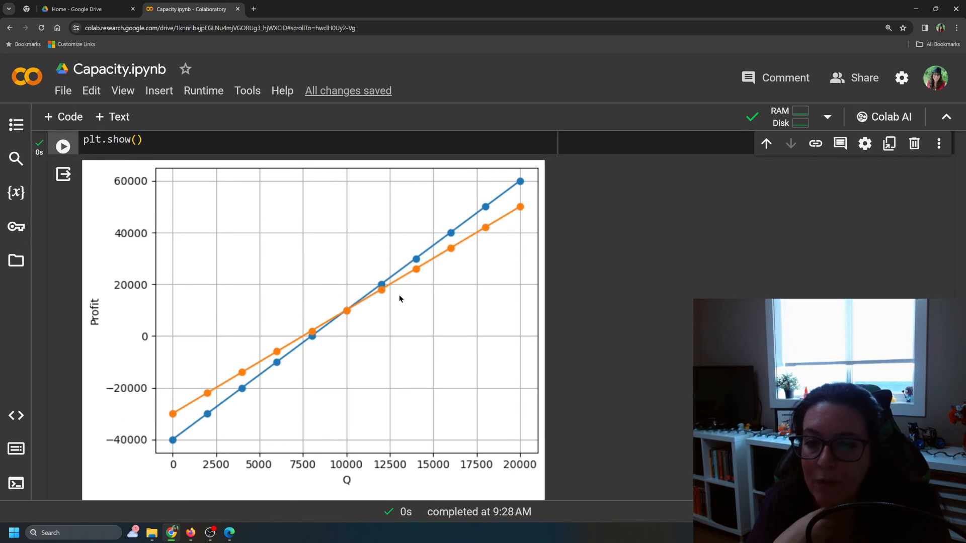
mouse_move(354, 313)
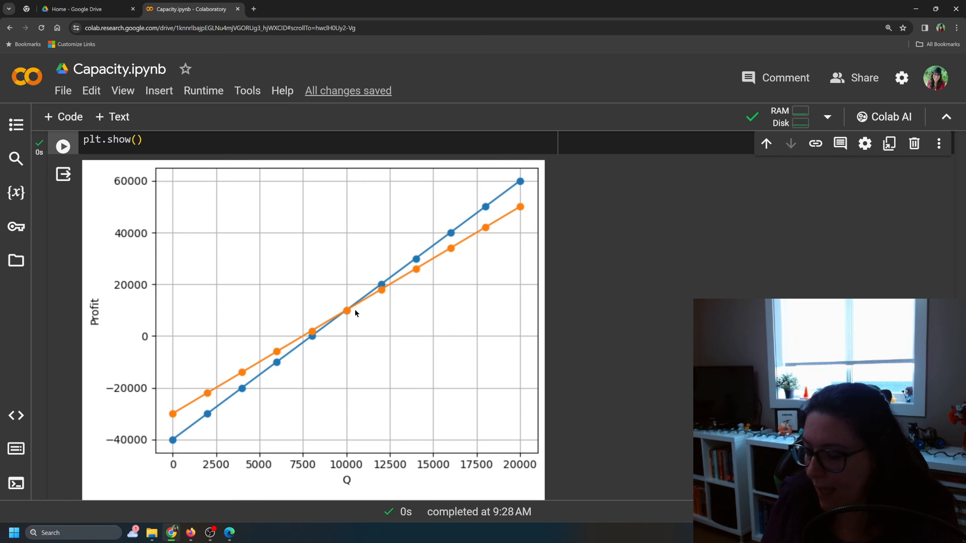
mouse_move(346, 311)
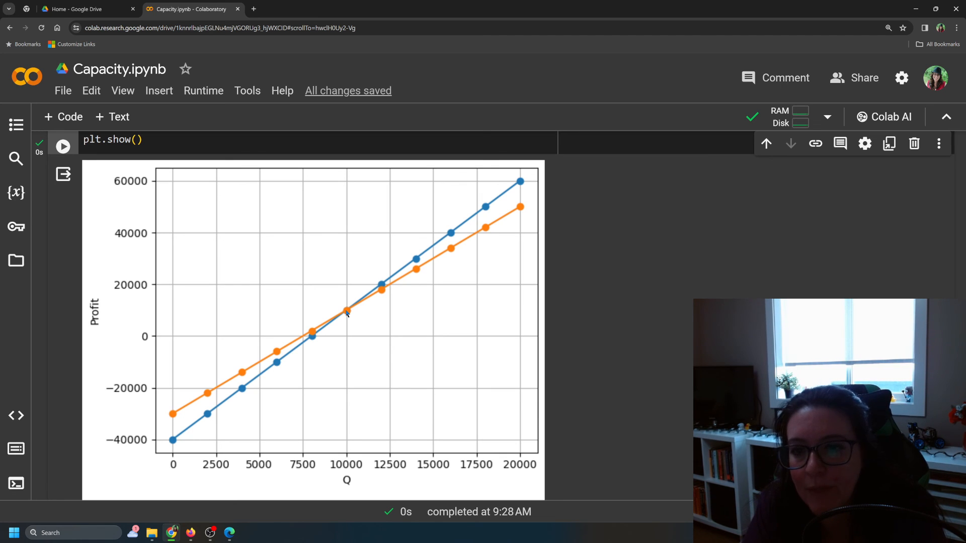
mouse_move(323, 336)
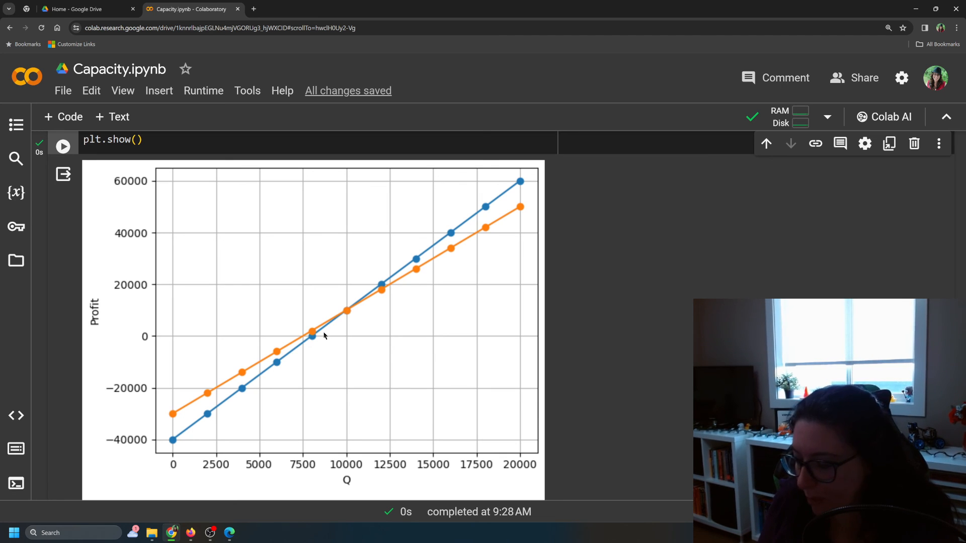
mouse_move(299, 339)
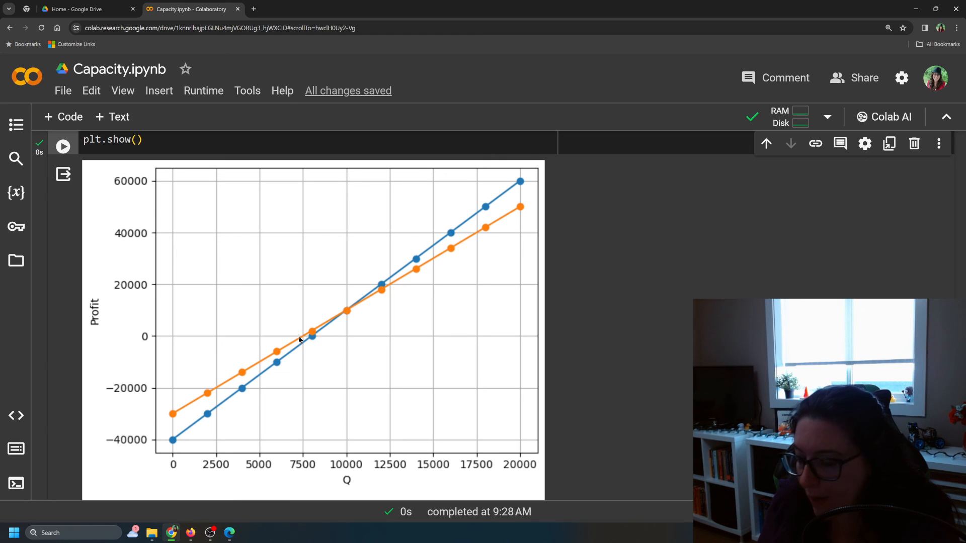
mouse_move(309, 338)
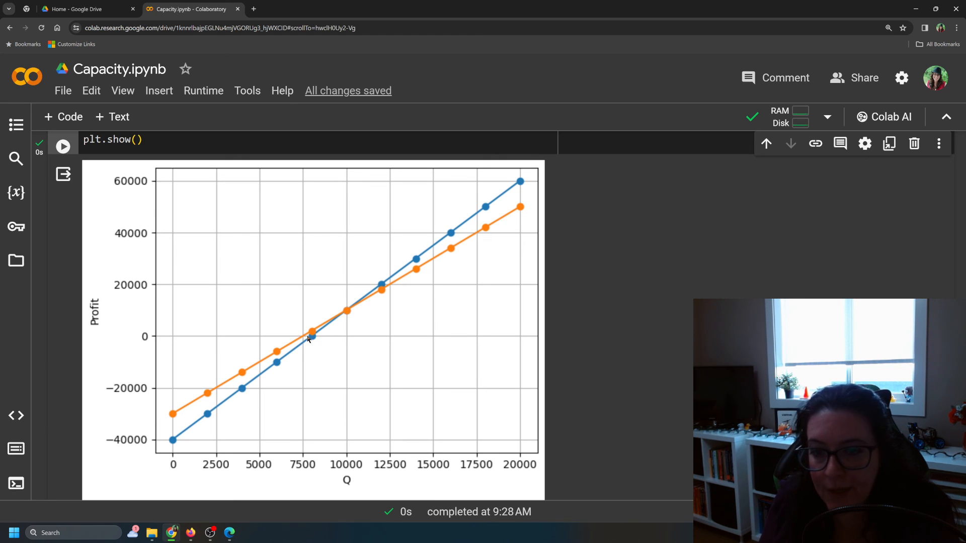
mouse_move(299, 342)
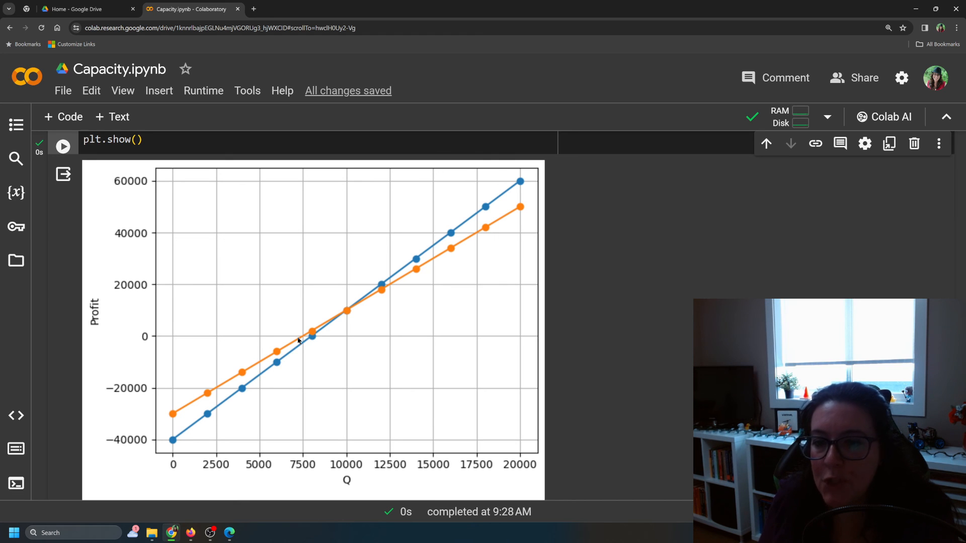
scroll("down", 3)
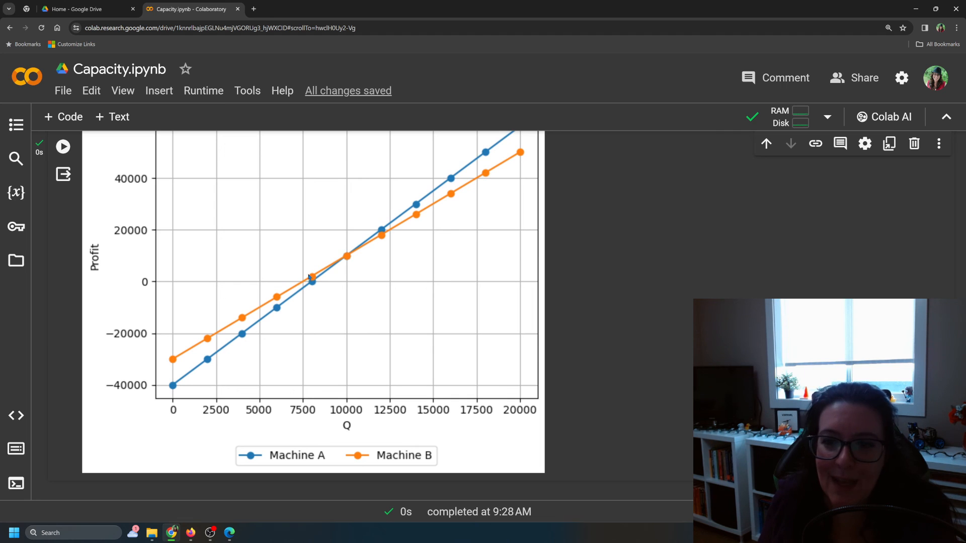
mouse_move(309, 287)
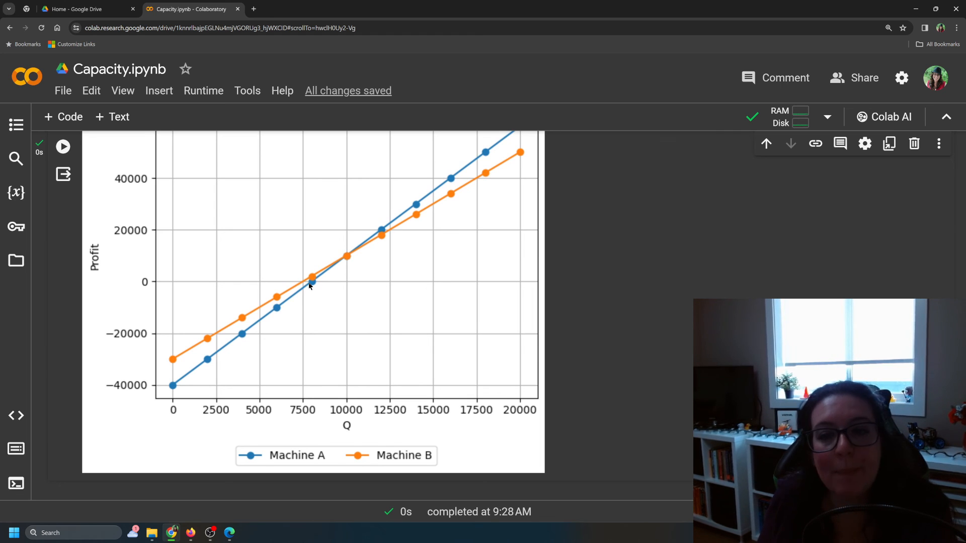
scroll("up", 3)
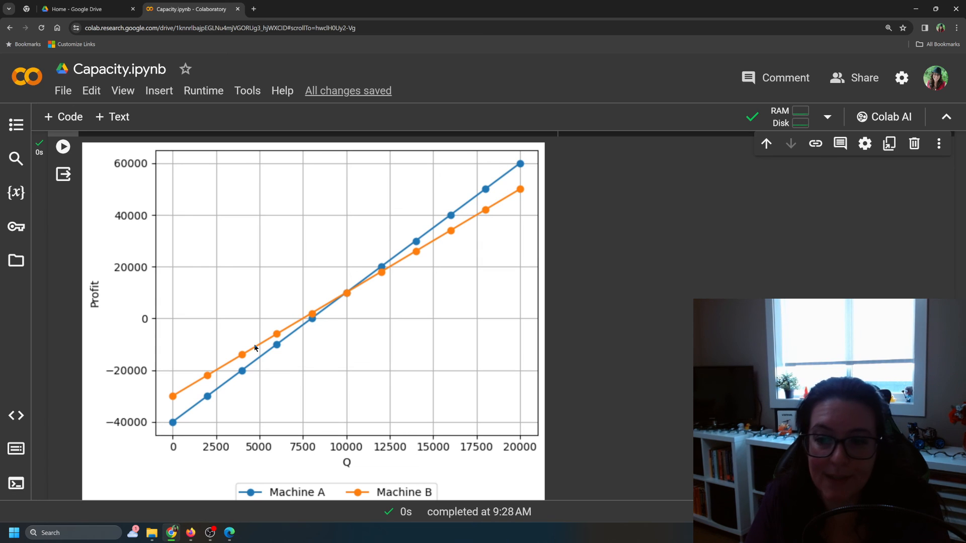
mouse_move(261, 391)
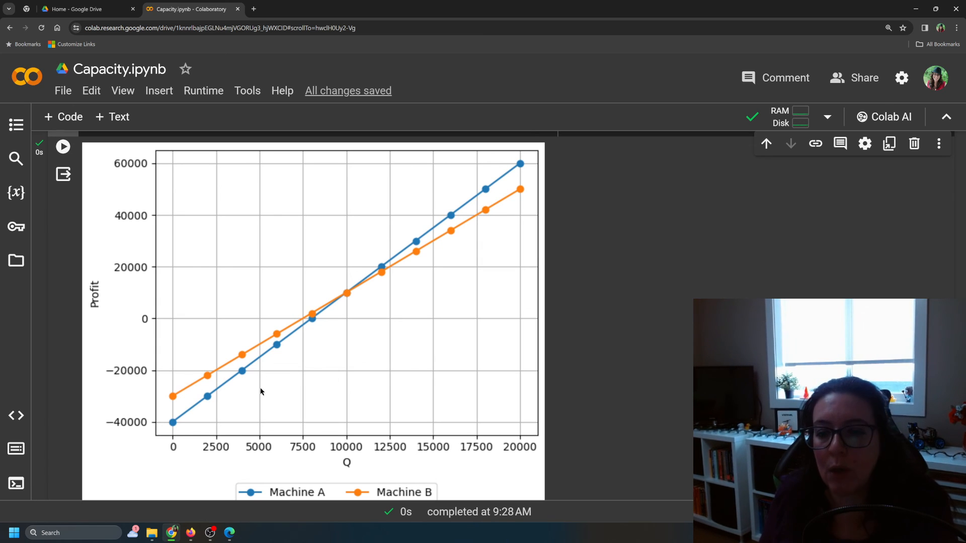
mouse_move(206, 375)
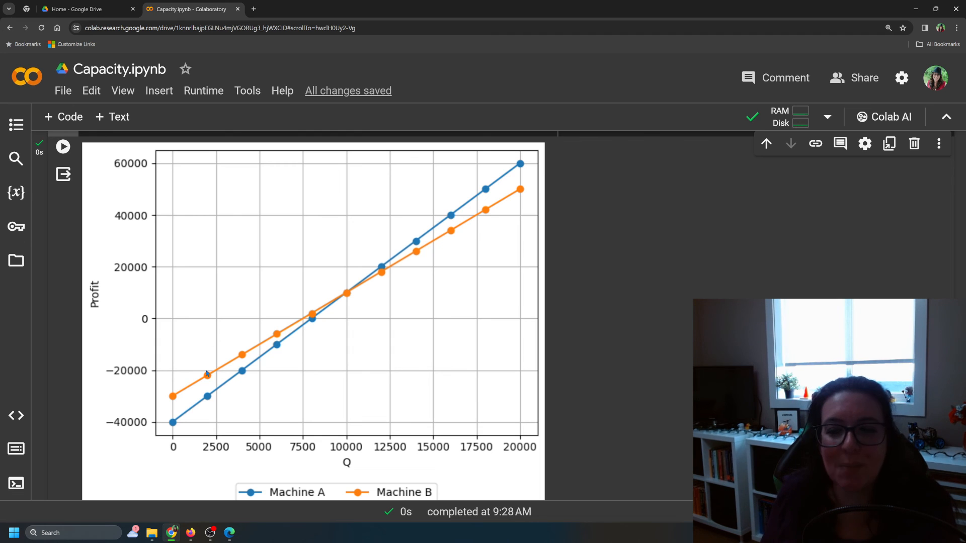
mouse_move(234, 383)
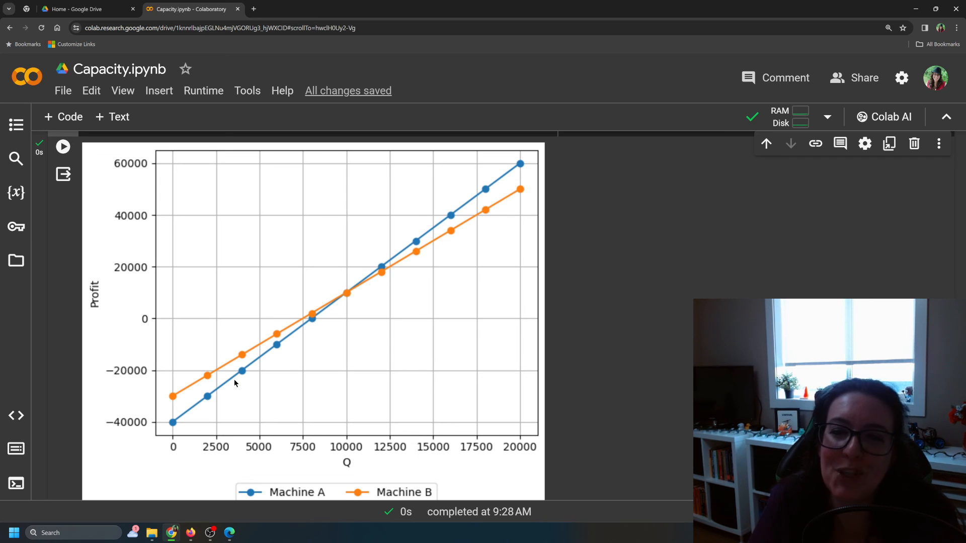
mouse_move(397, 268)
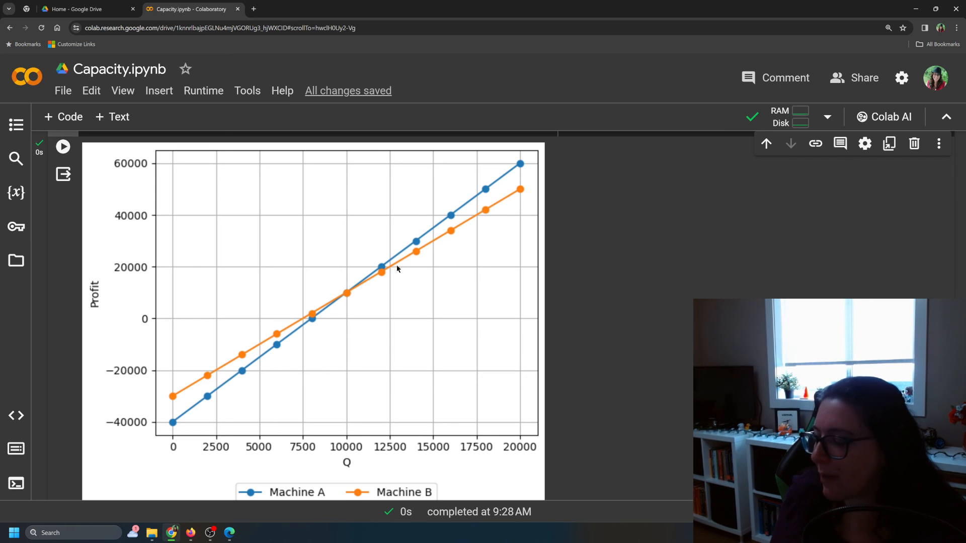
mouse_move(474, 247)
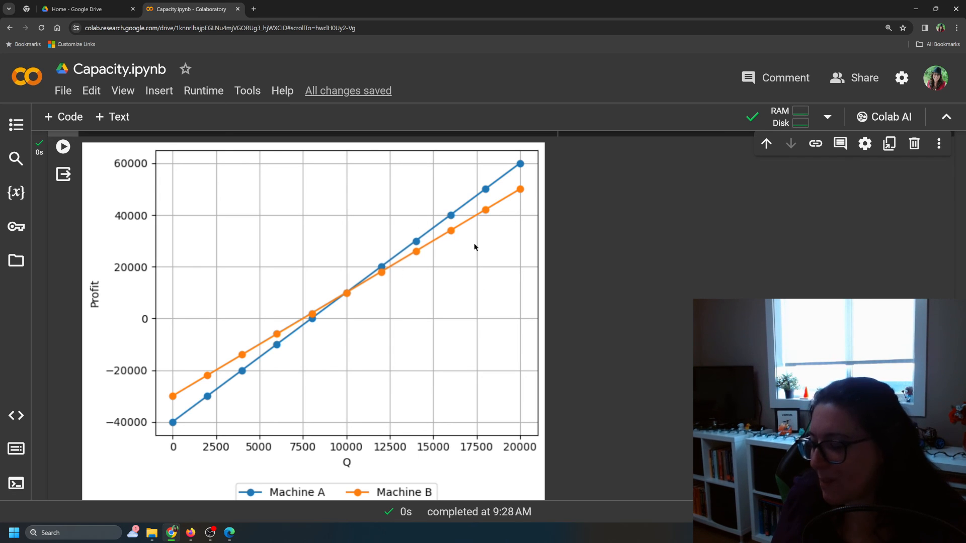
mouse_move(461, 228)
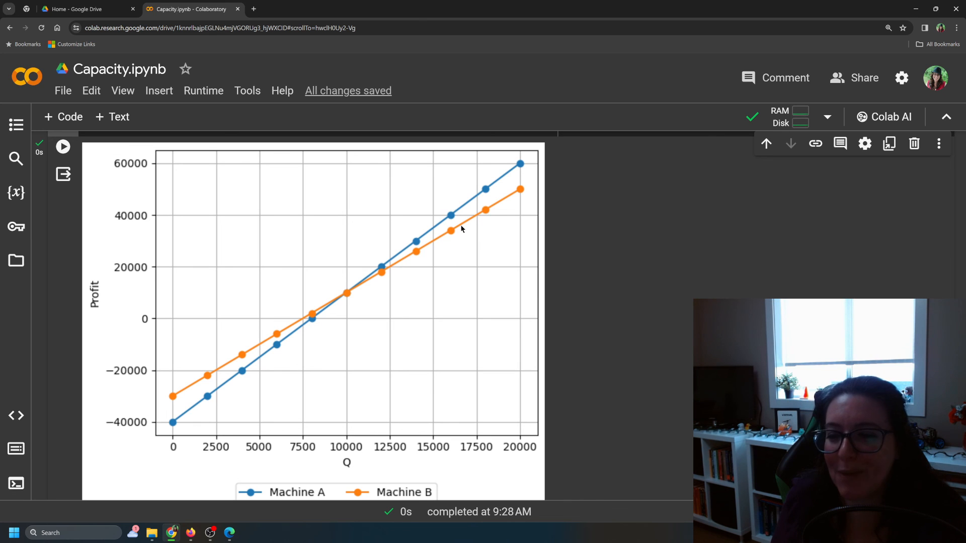
mouse_move(470, 205)
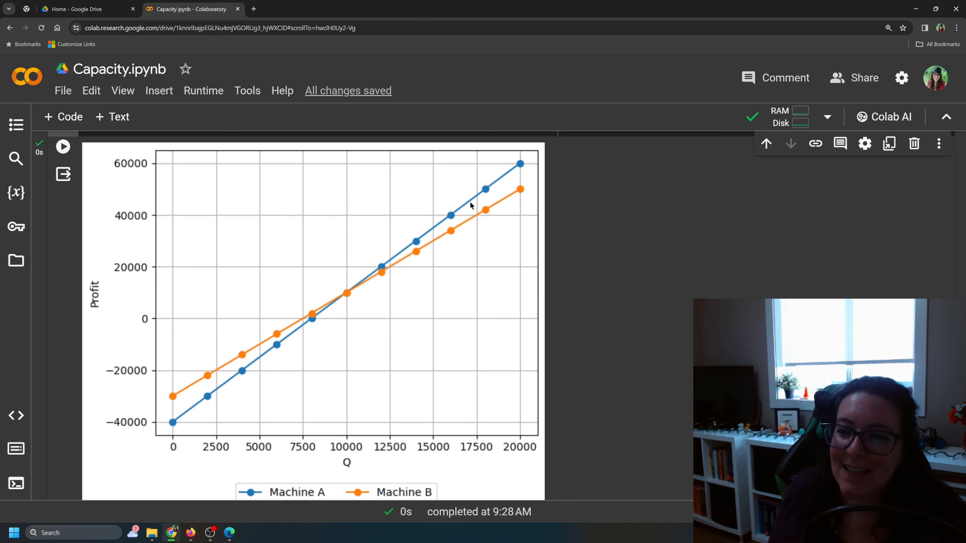
mouse_move(493, 228)
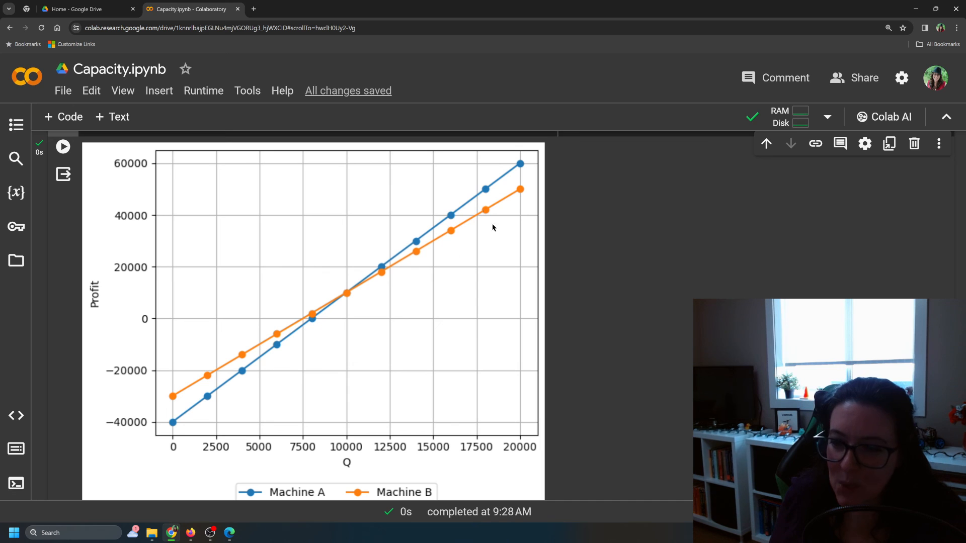
mouse_move(523, 198)
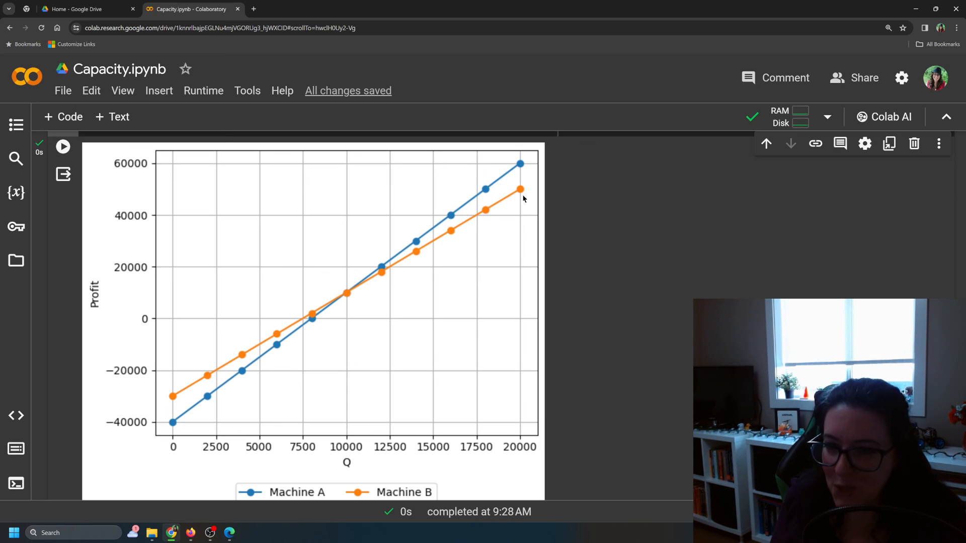
mouse_move(496, 213)
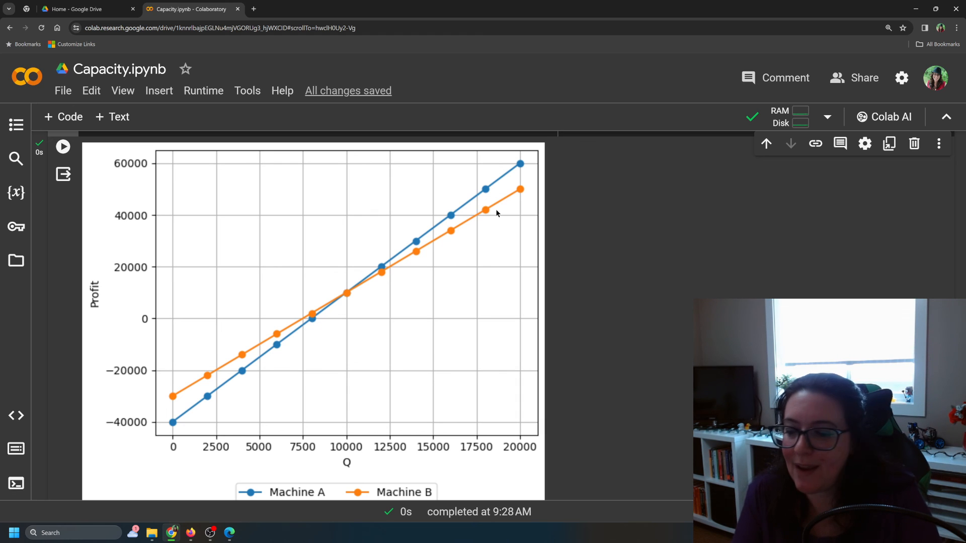
mouse_move(440, 215)
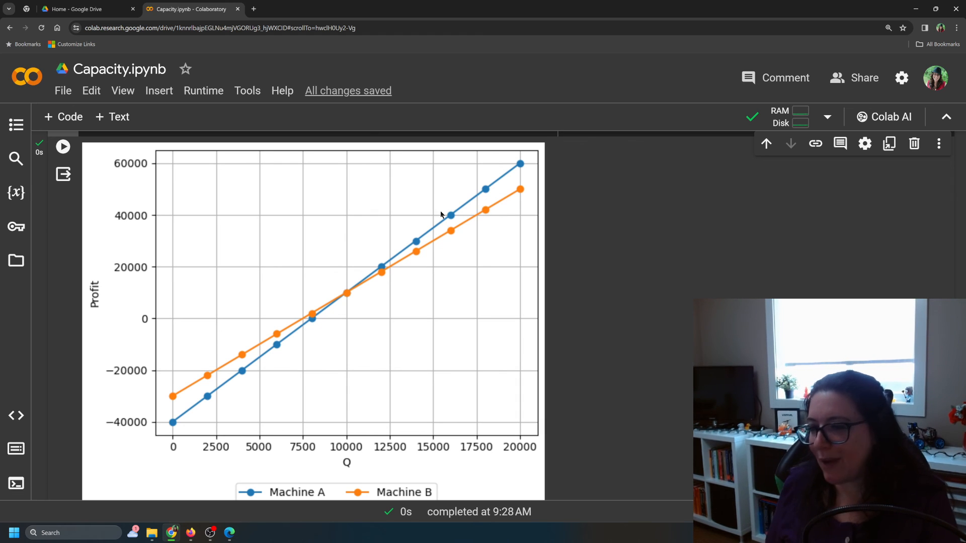